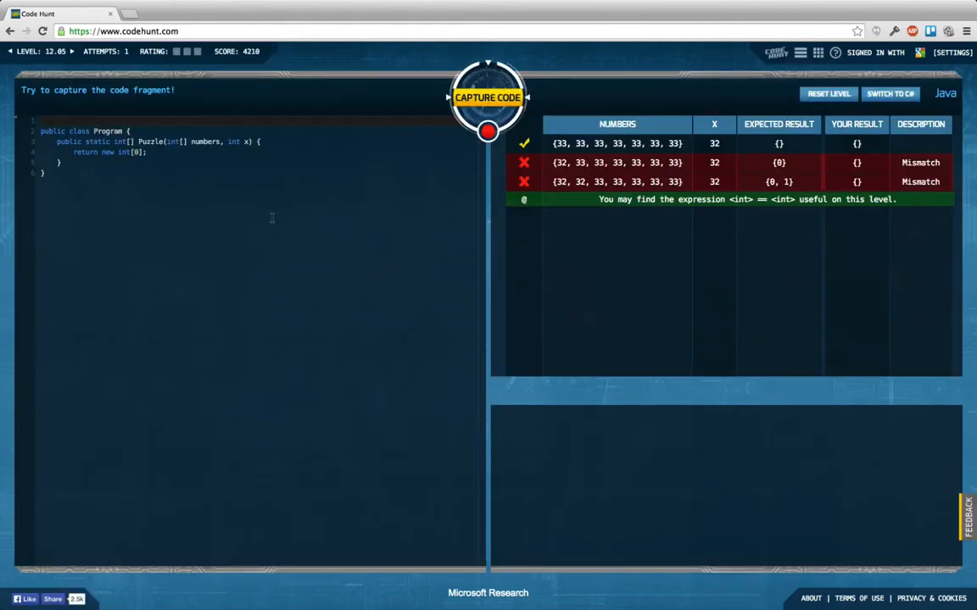
mouse_move(102, 97)
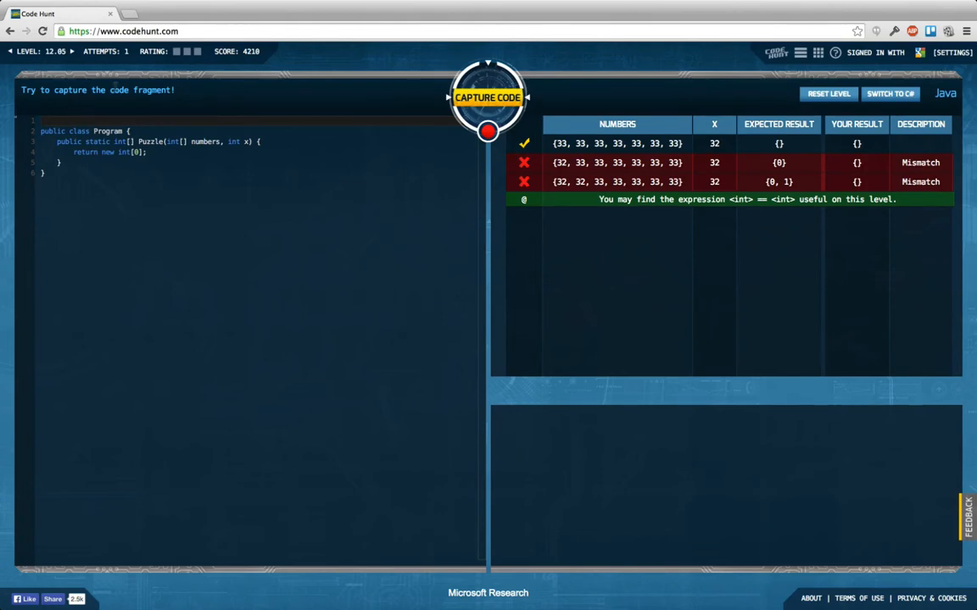
mouse_move(64, 102)
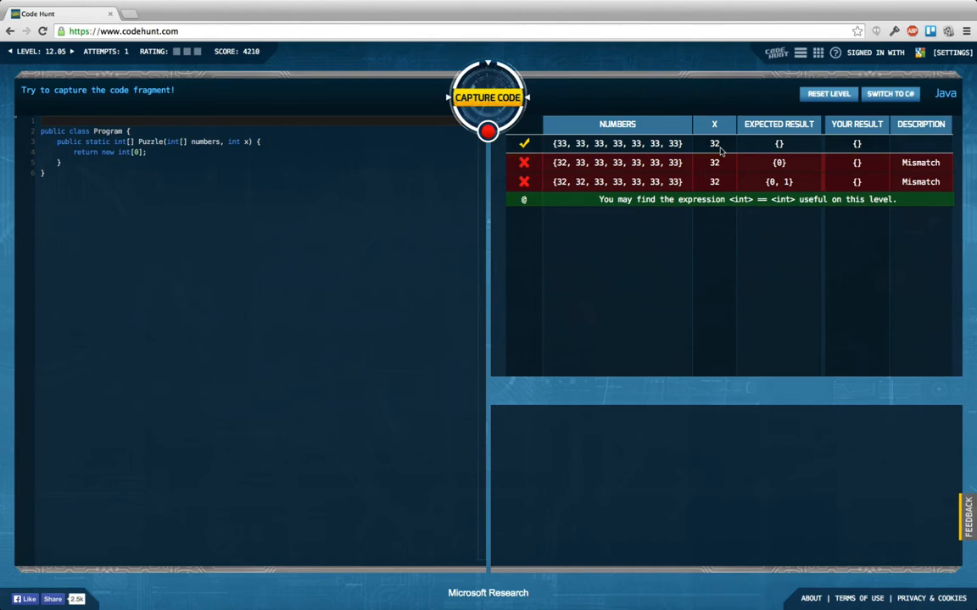
mouse_move(778, 151)
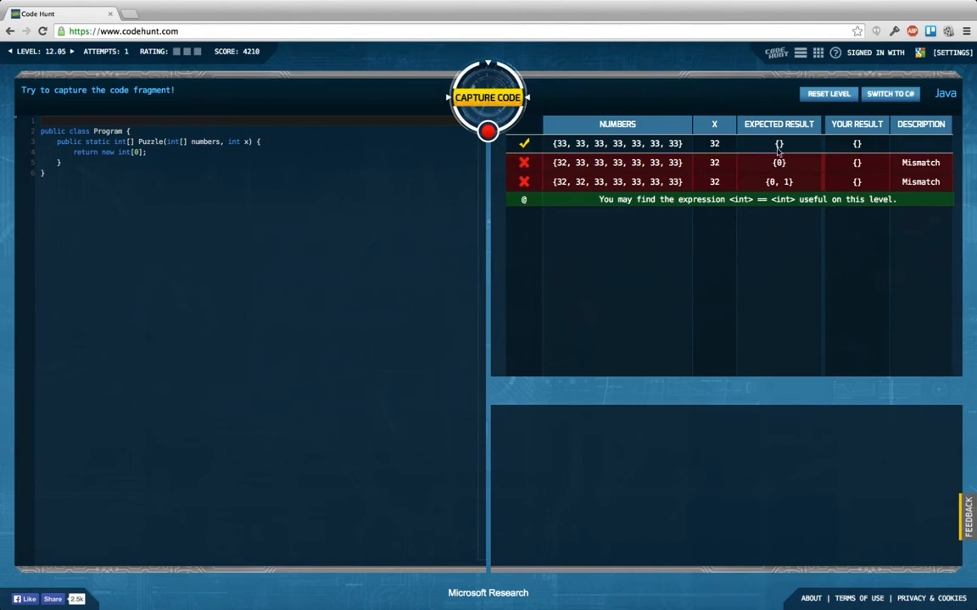
mouse_move(723, 173)
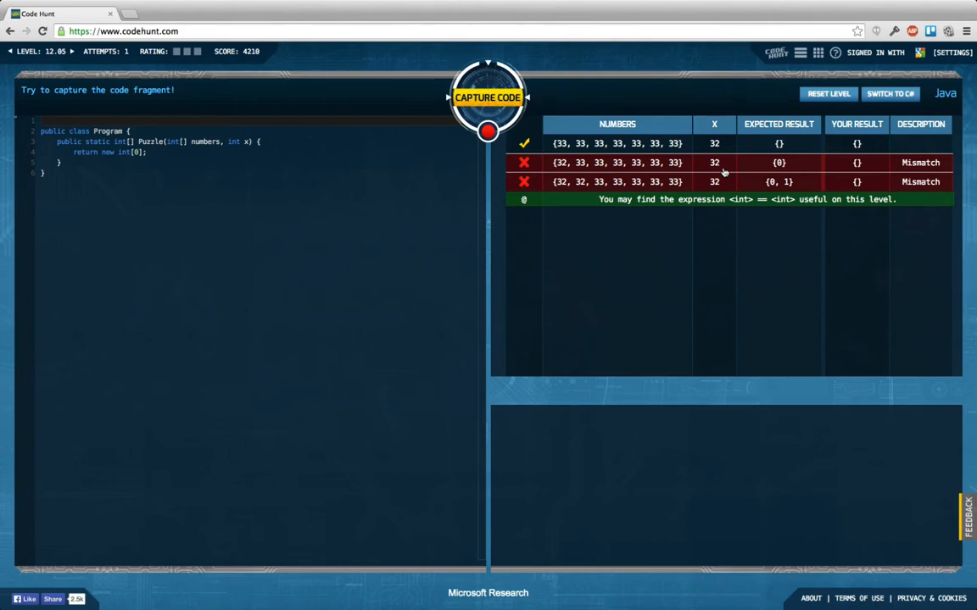
mouse_move(769, 168)
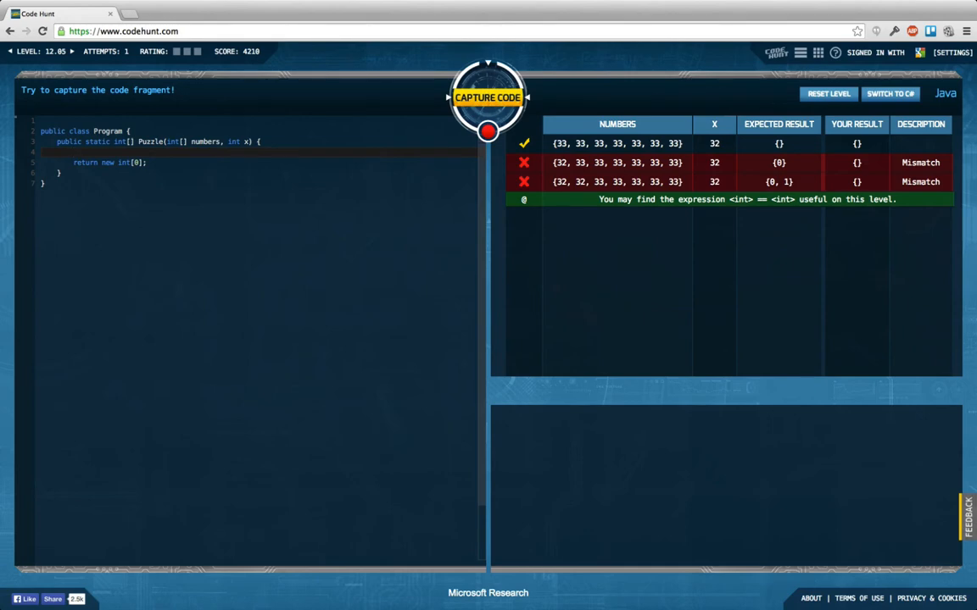
Declare int[] result = new int[numbers.length] at the start of Puzzle
type("int[]")
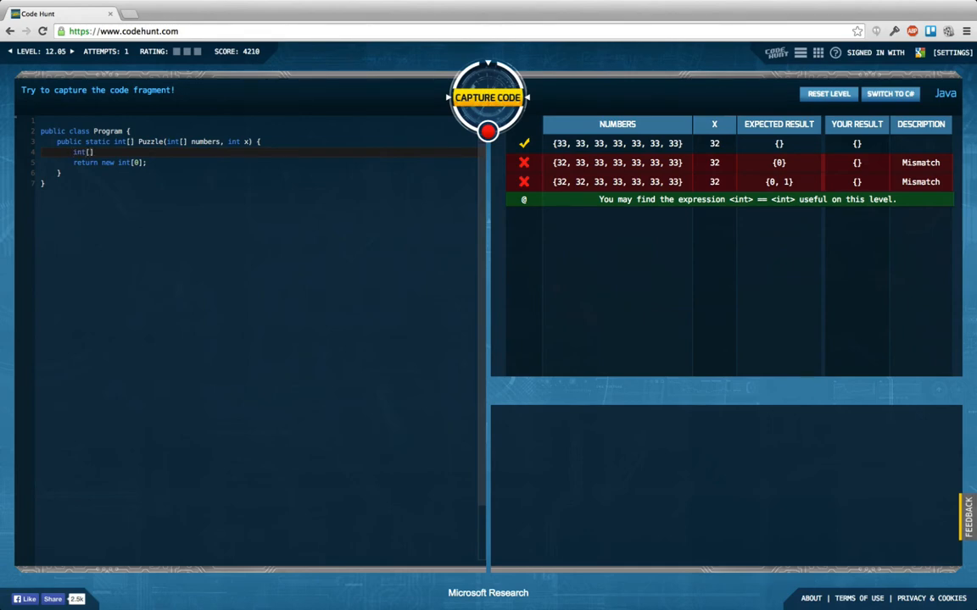
type("result")
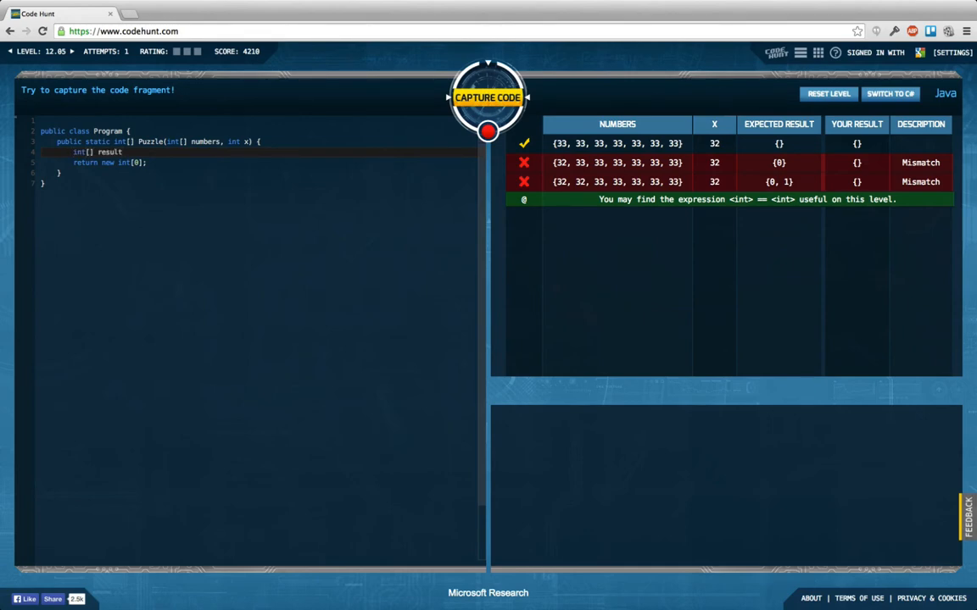
type("=")
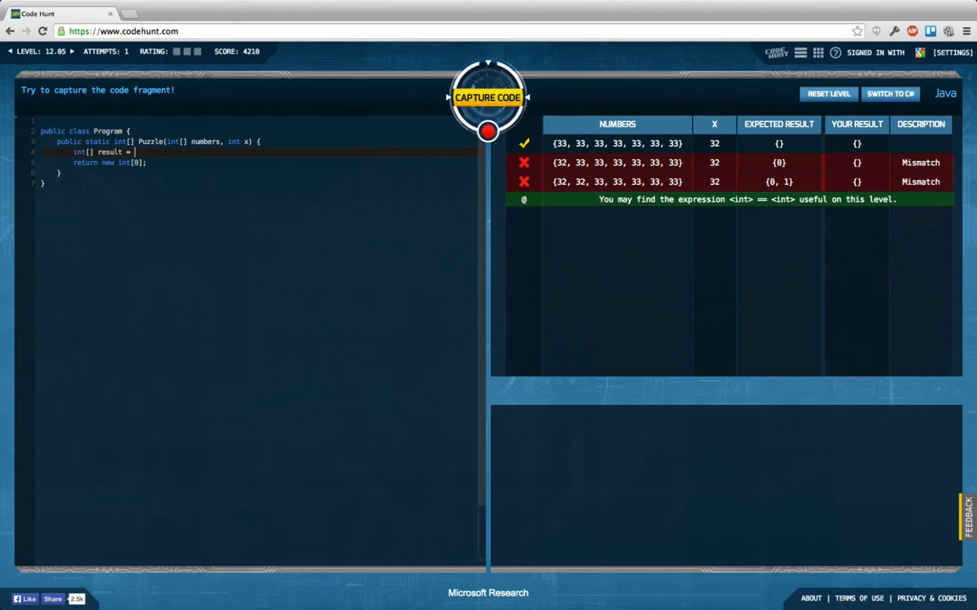
type("i")
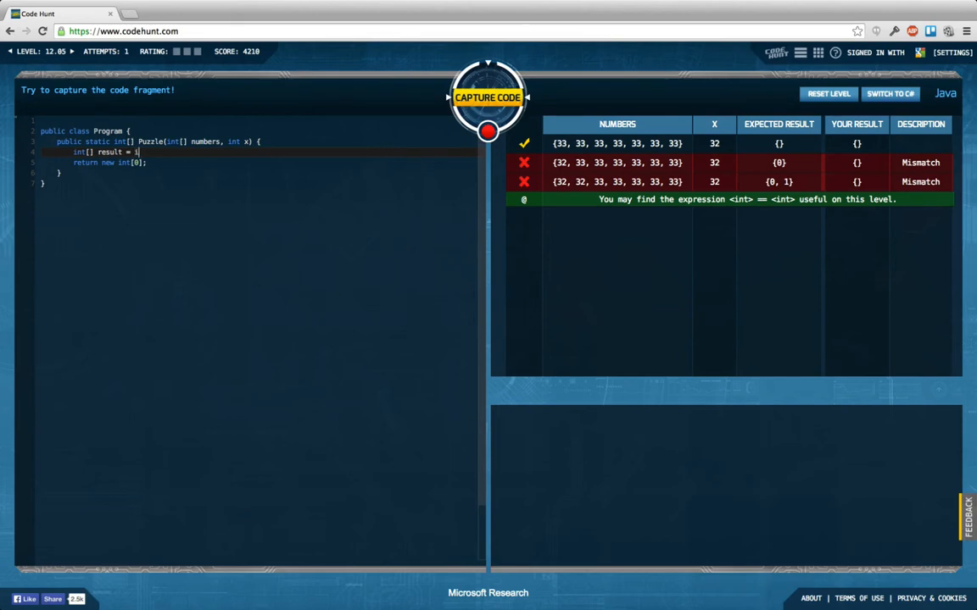
type("new int")
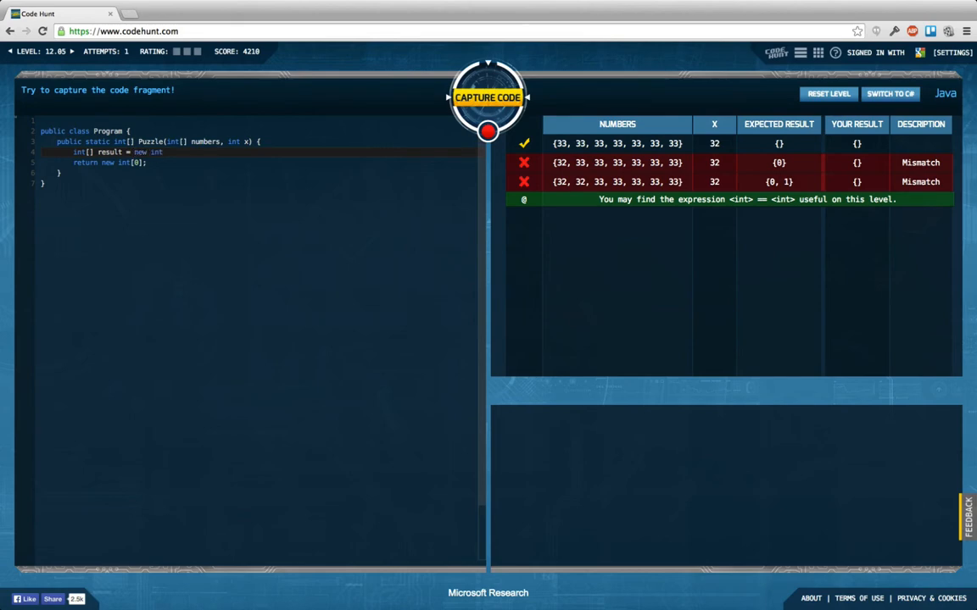
type("numbers.length];")
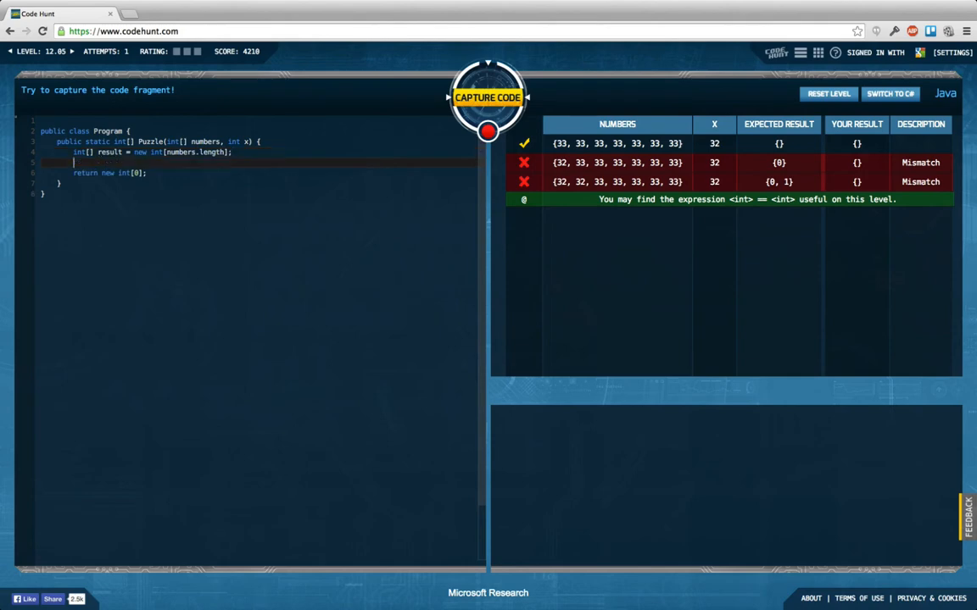
Begin a for loop with i from 0 while i < numbers.length, incrementing i
type("for (int i")
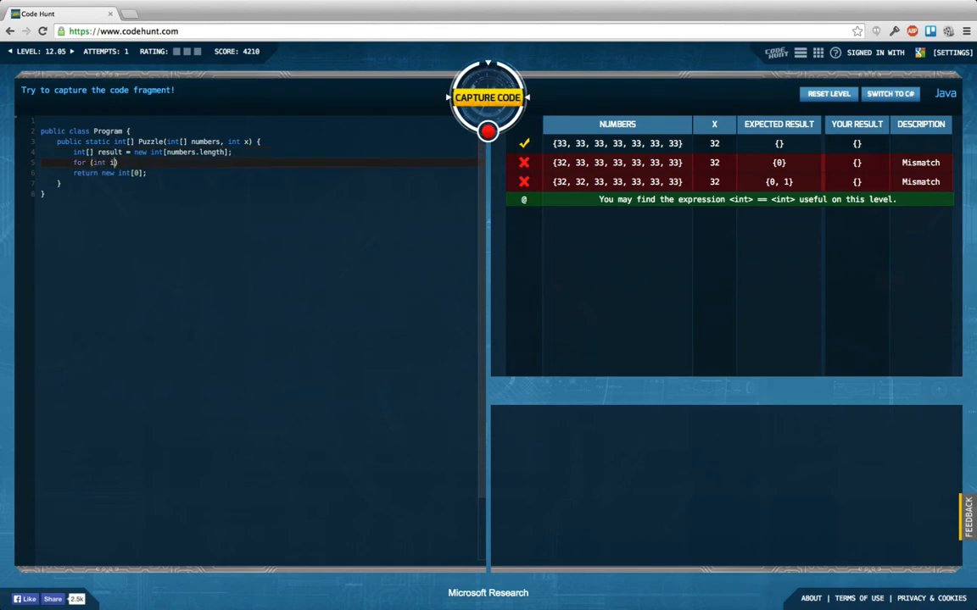
type("=")
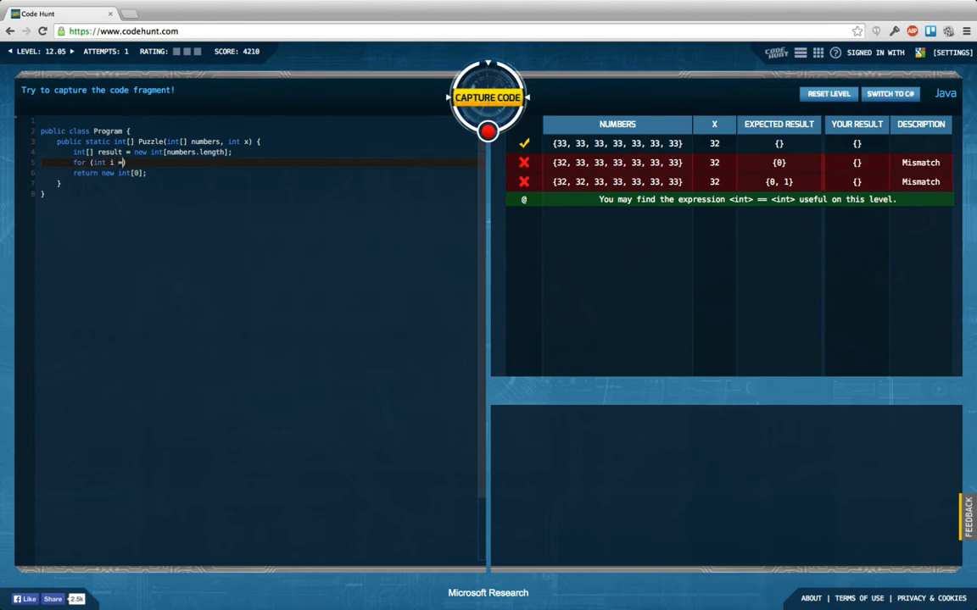
type("= 0; i < numbers.le")
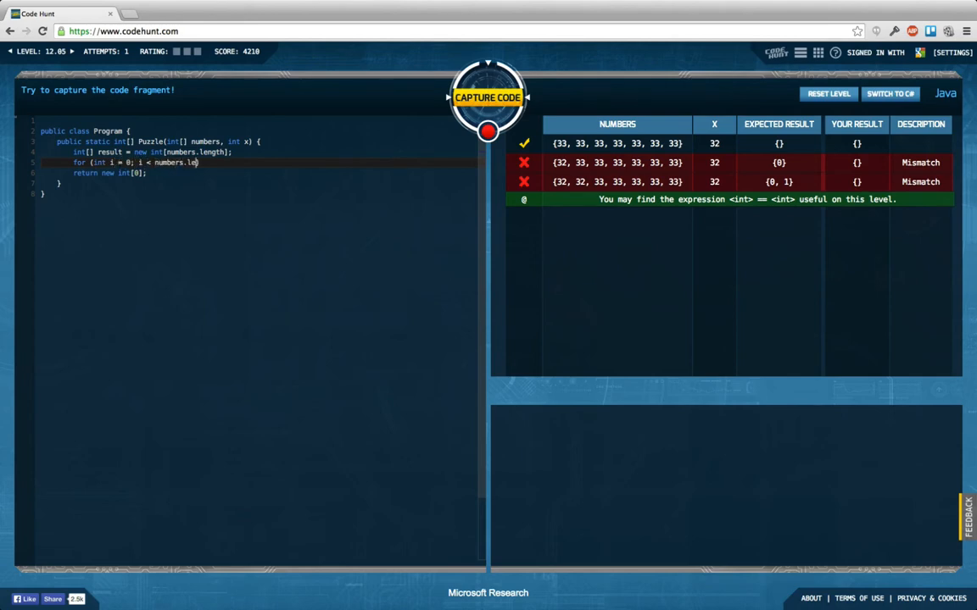
type("ngth; i++)")
type("if")
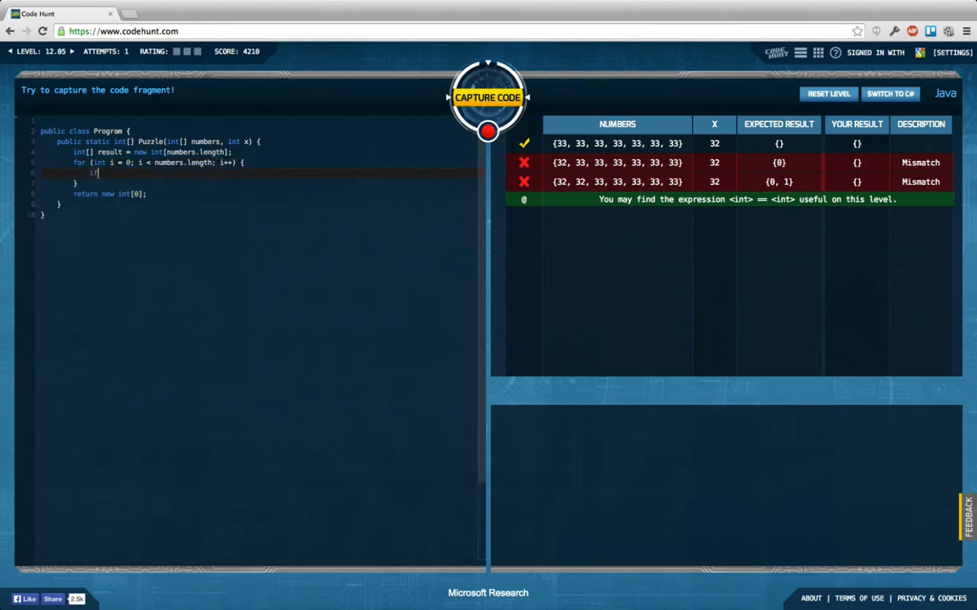
Inside the loop, store i into result when numbers[i] == x, and return result
type("()")
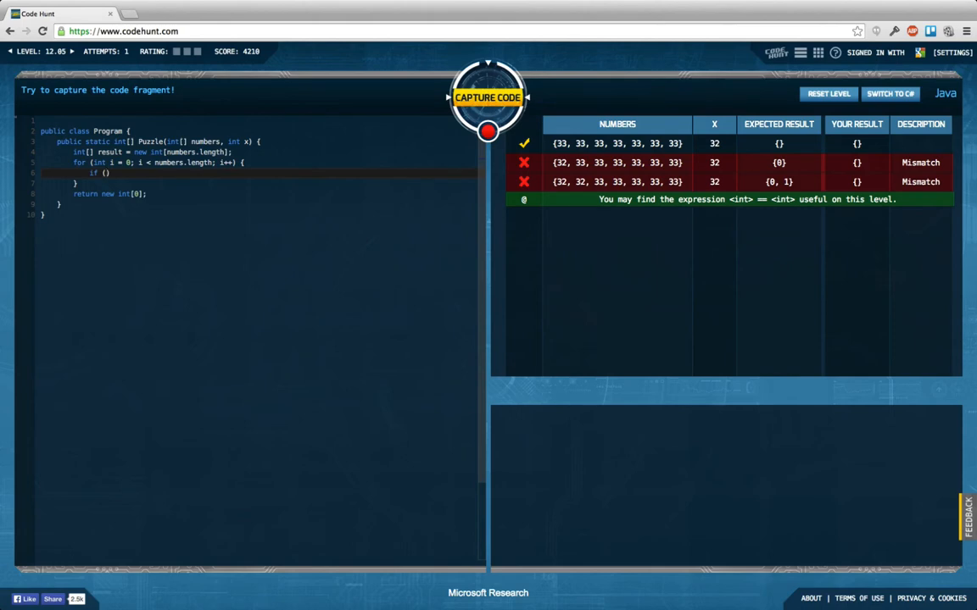
type("numbers[i] == x")
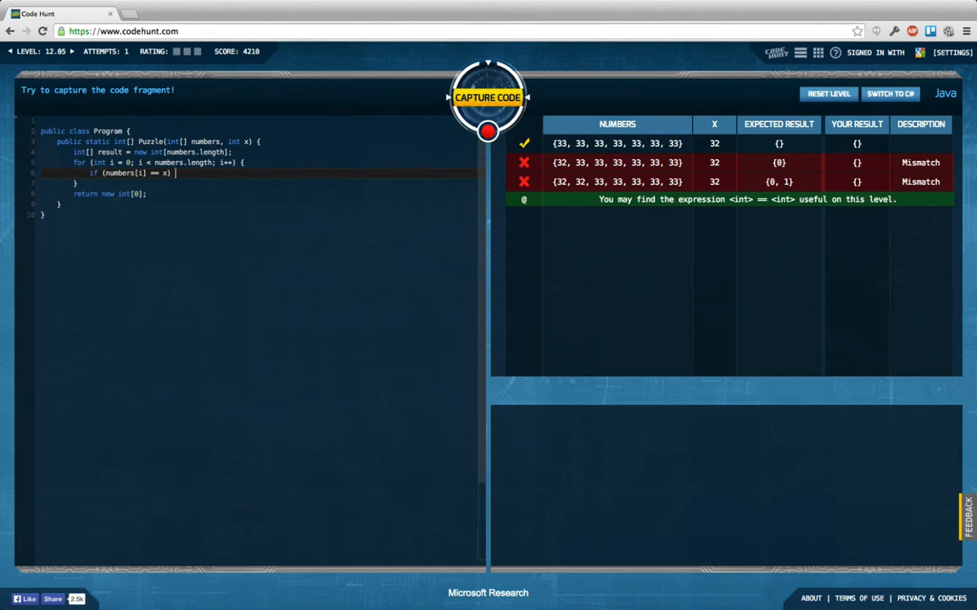
type("re")
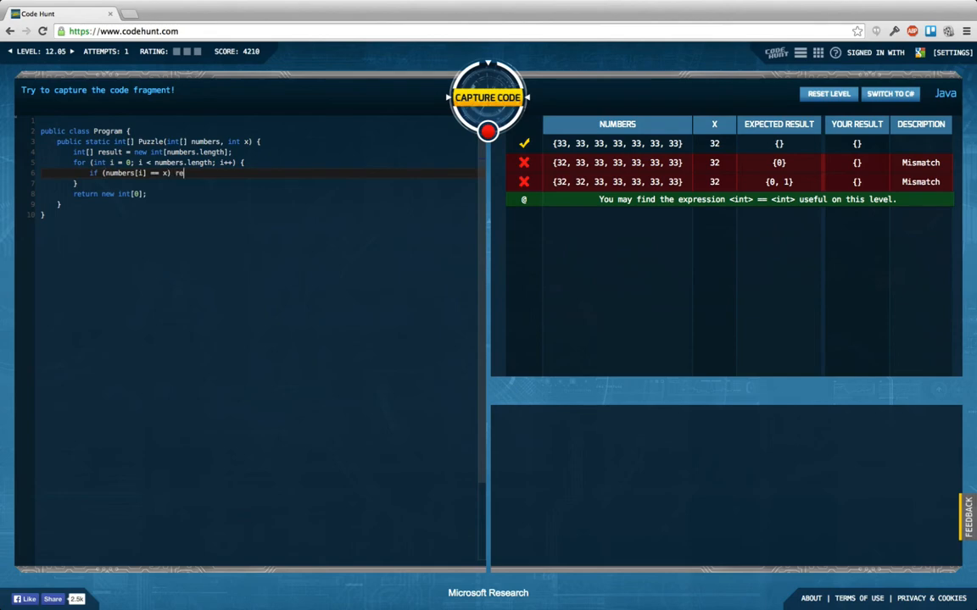
type("sult")
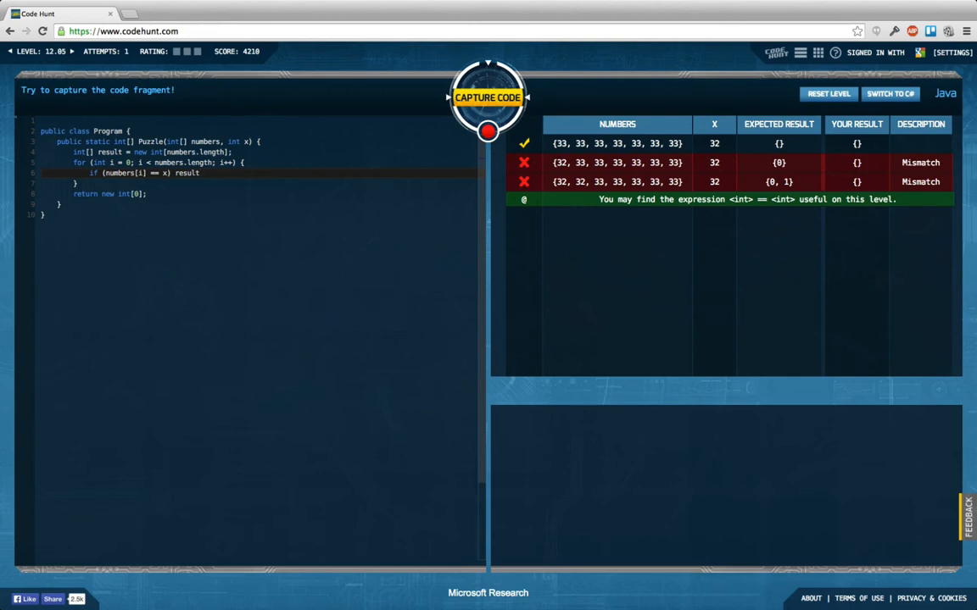
type("[] =")
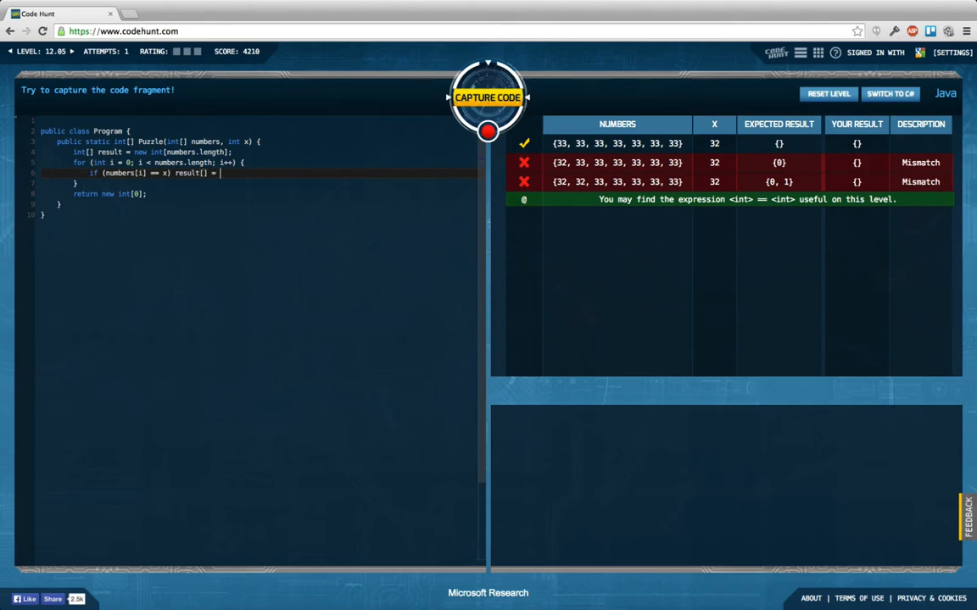
type("i;")
left_click(256, 194)
type("resul")
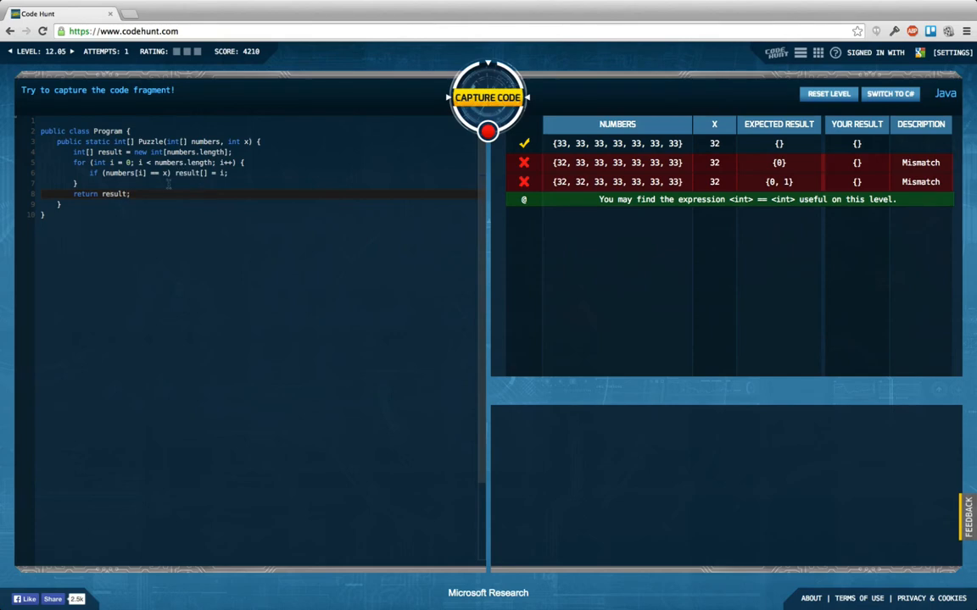
mouse_move(185, 185)
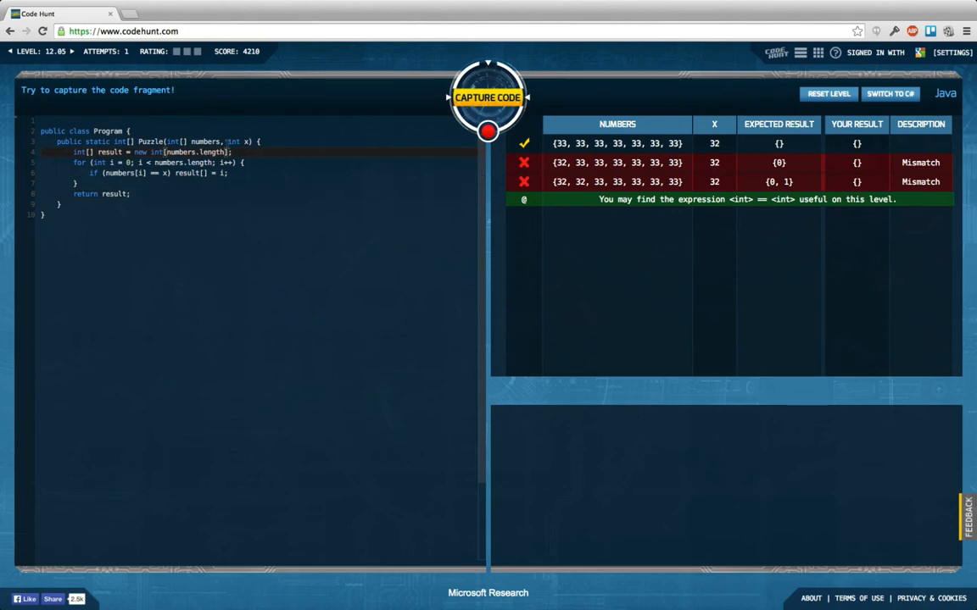
Start result as new int[0] and add int newPosition = result.length inside the if, storing i at result[newPosition]
type("0")
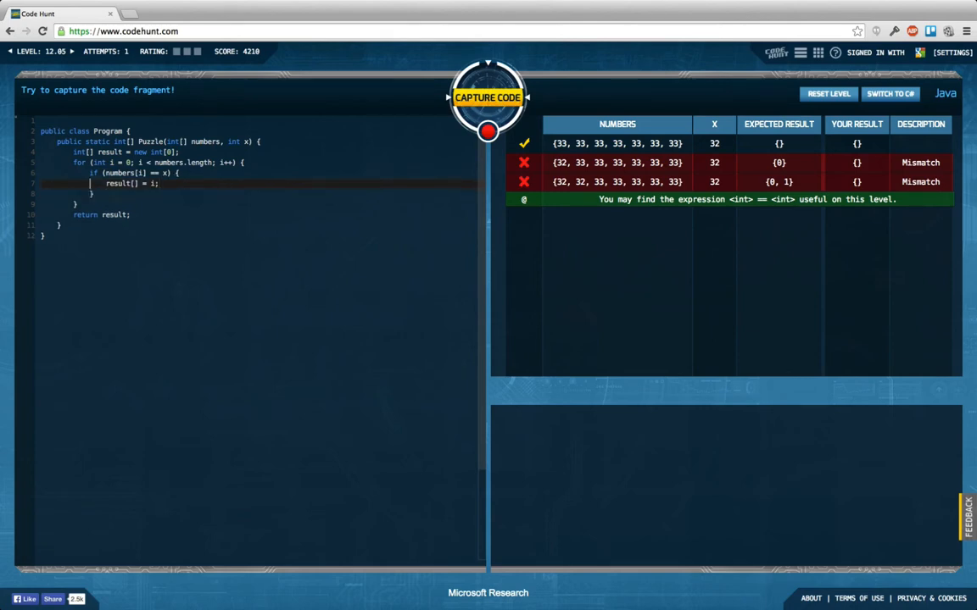
type("result.length;")
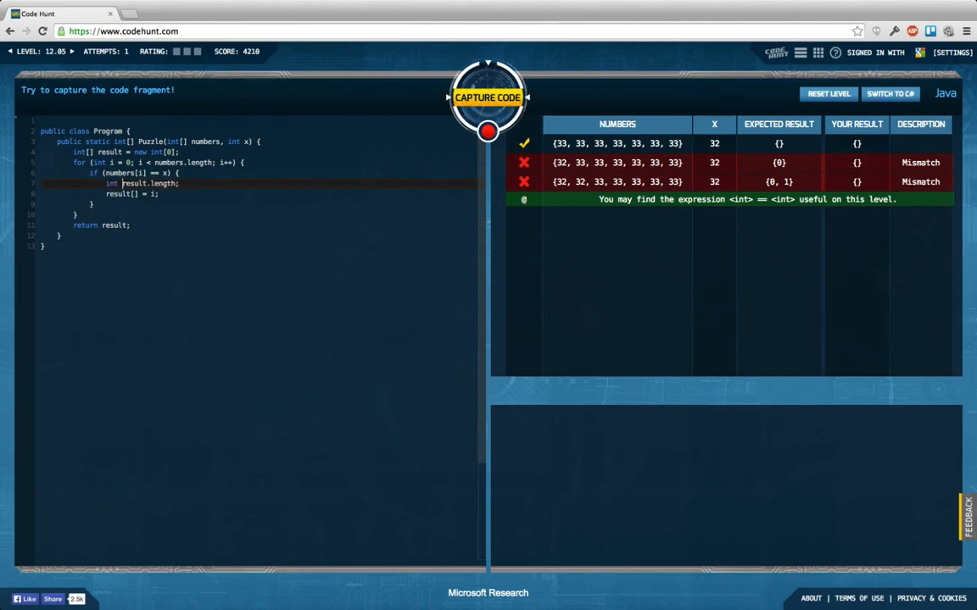
type("newPosition =")
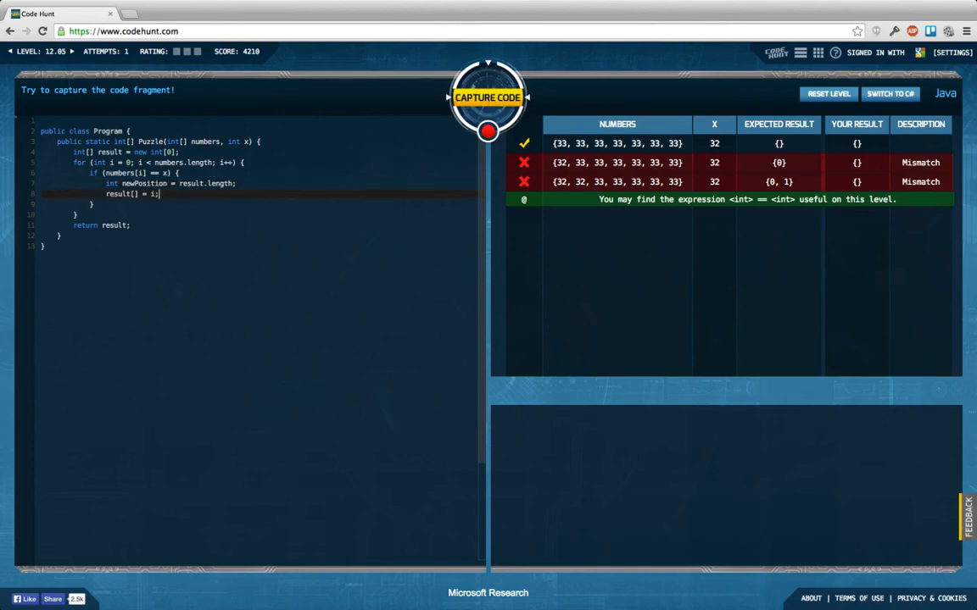
type("newPosition")
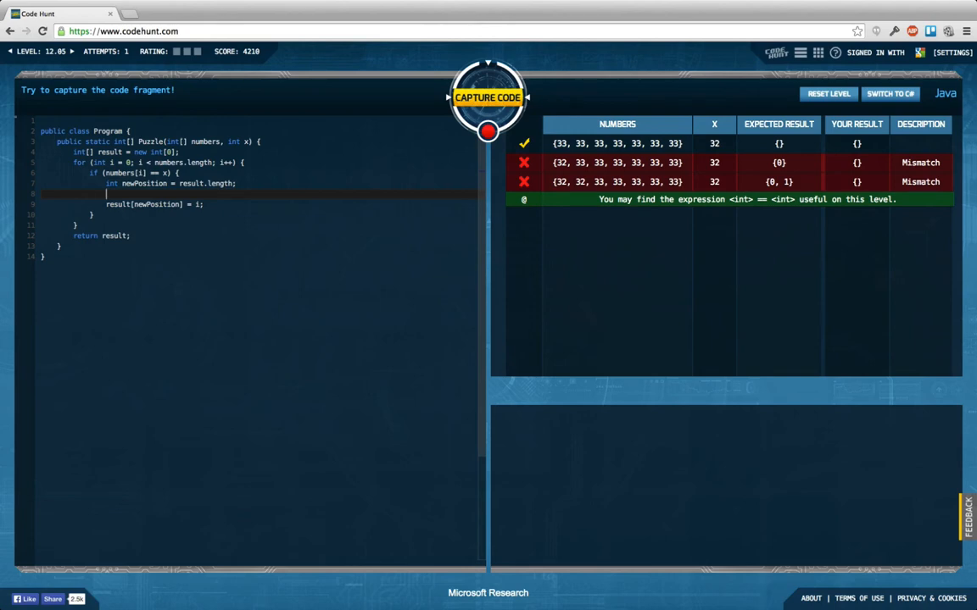
Add an int[] tmp = new int[result.length + 1] line above the result[newPosition] = i assignment
type("int[]")
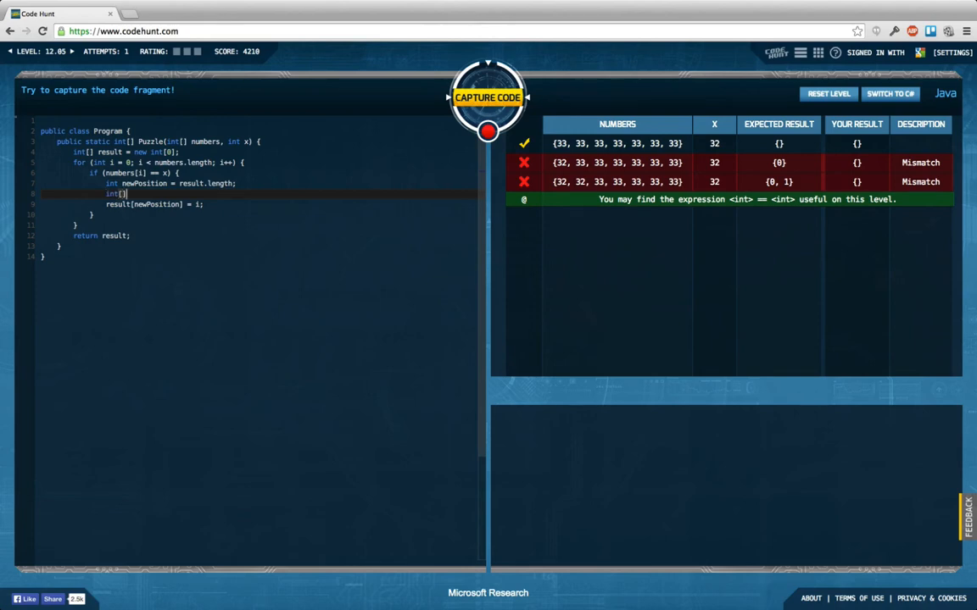
type("tmp =")
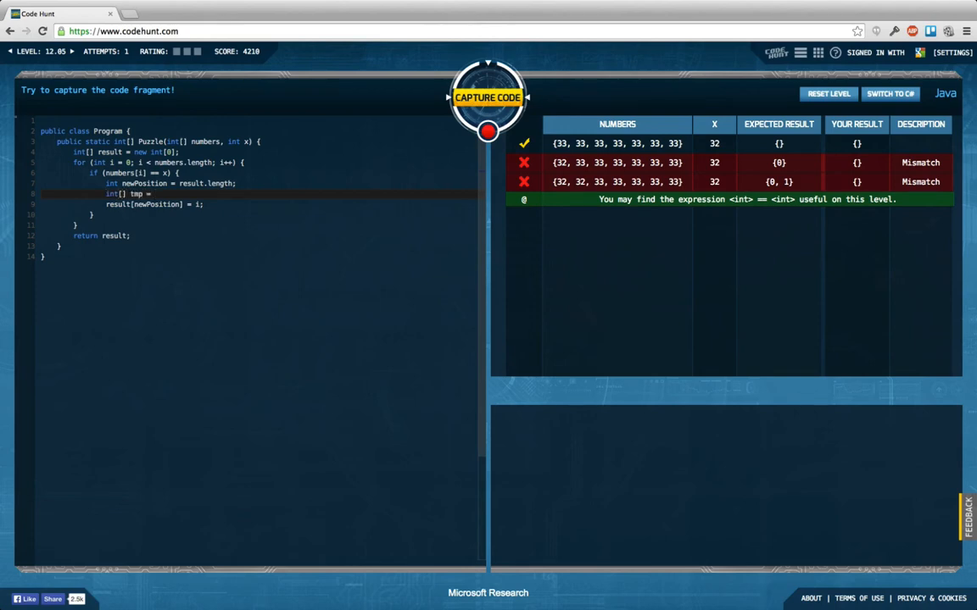
type("new int")
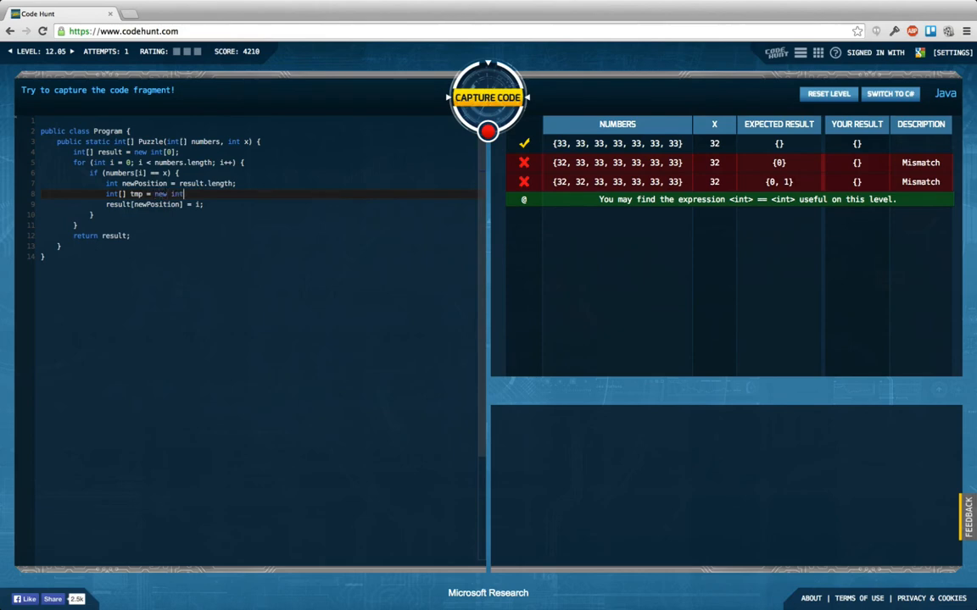
type("result]")
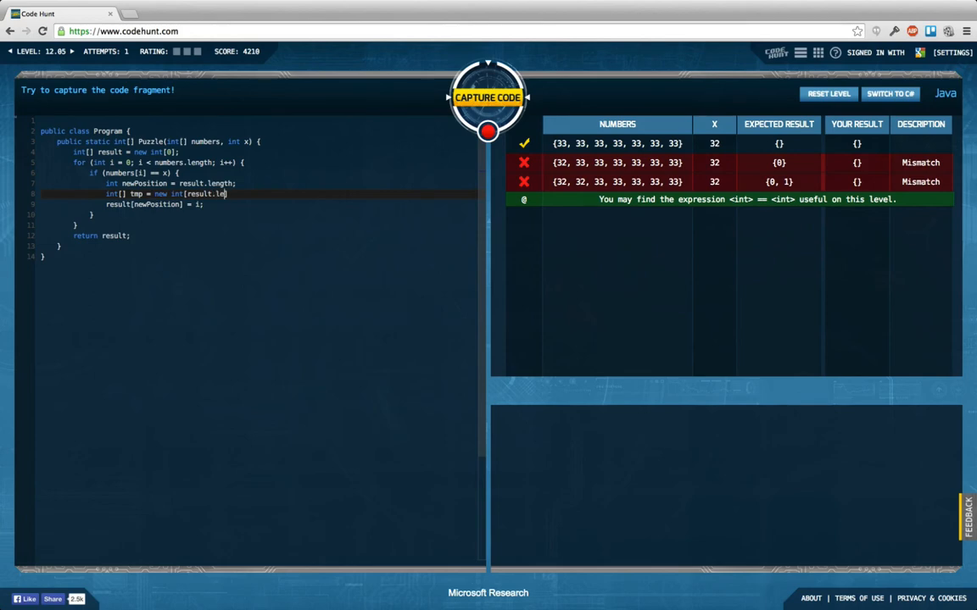
type("ngth + 1];")
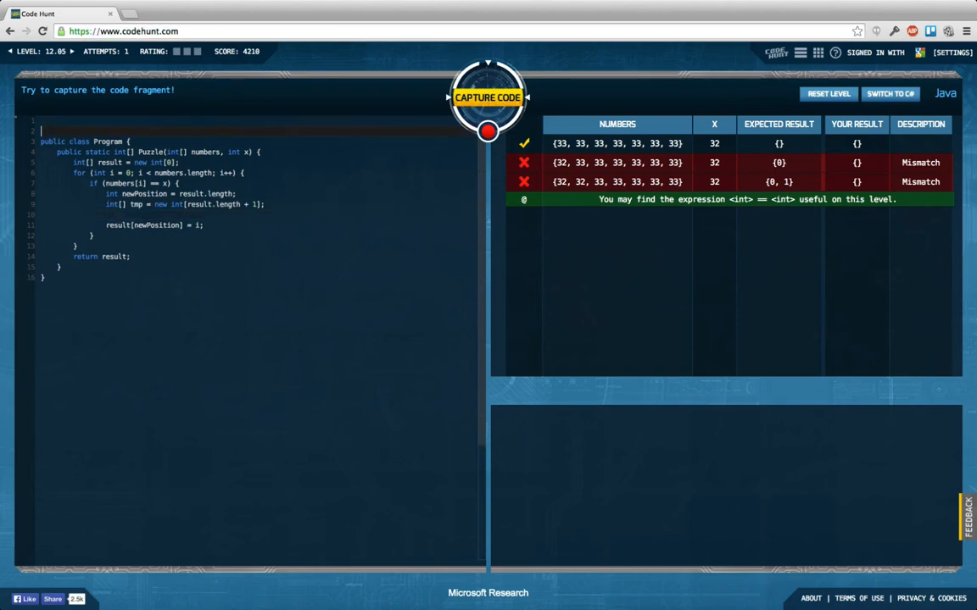
Import java.util.Arrays and regrow result with Arrays.copyOf(result, newPosition + 1)
type("import")
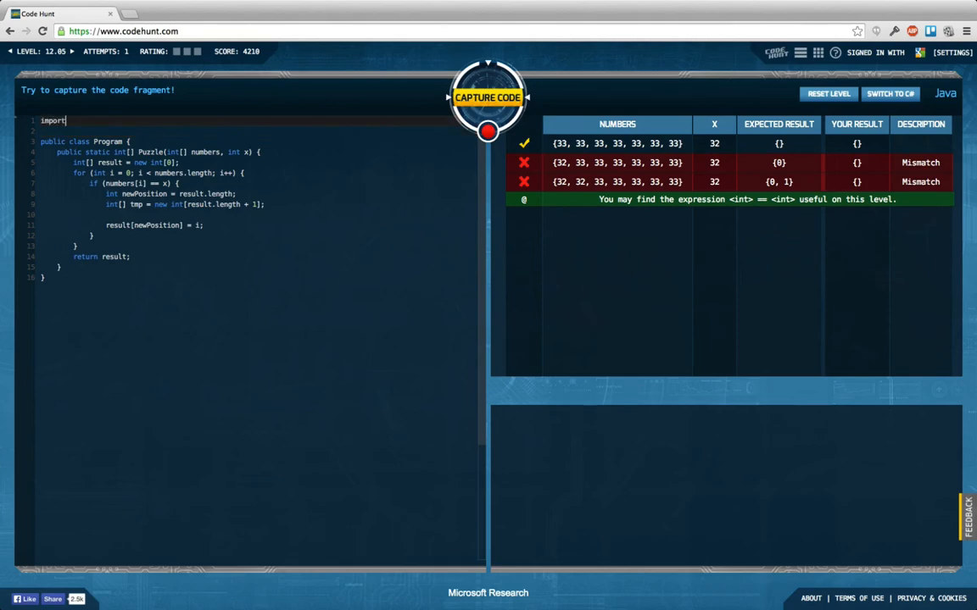
type("java.utils.Arrays;")
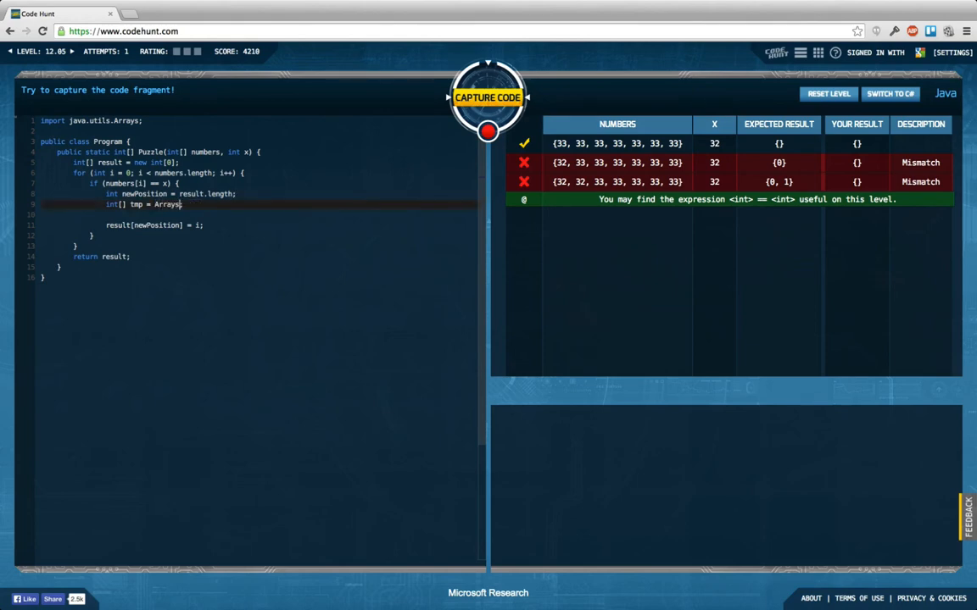
type("copyOf(")
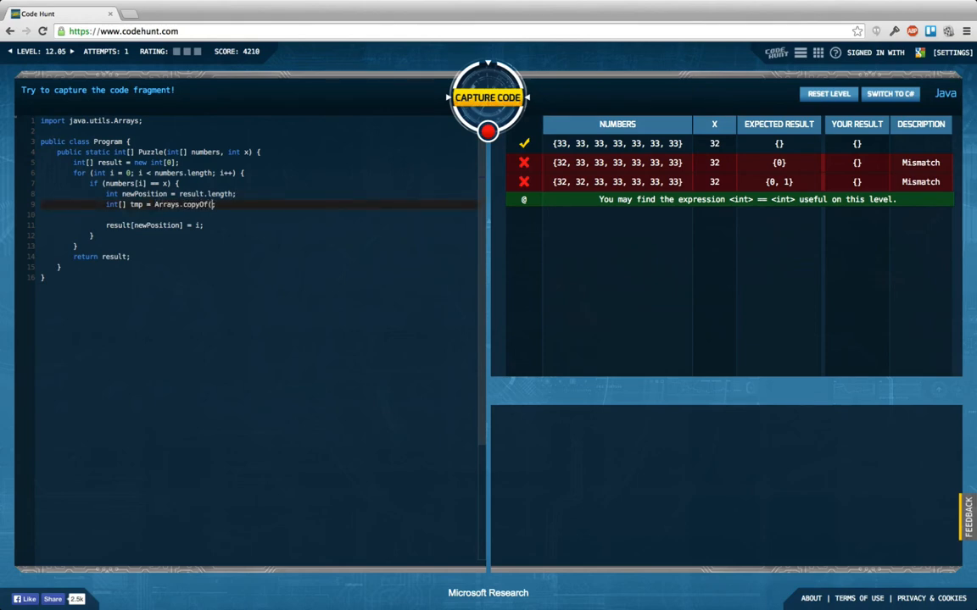
type("result,")
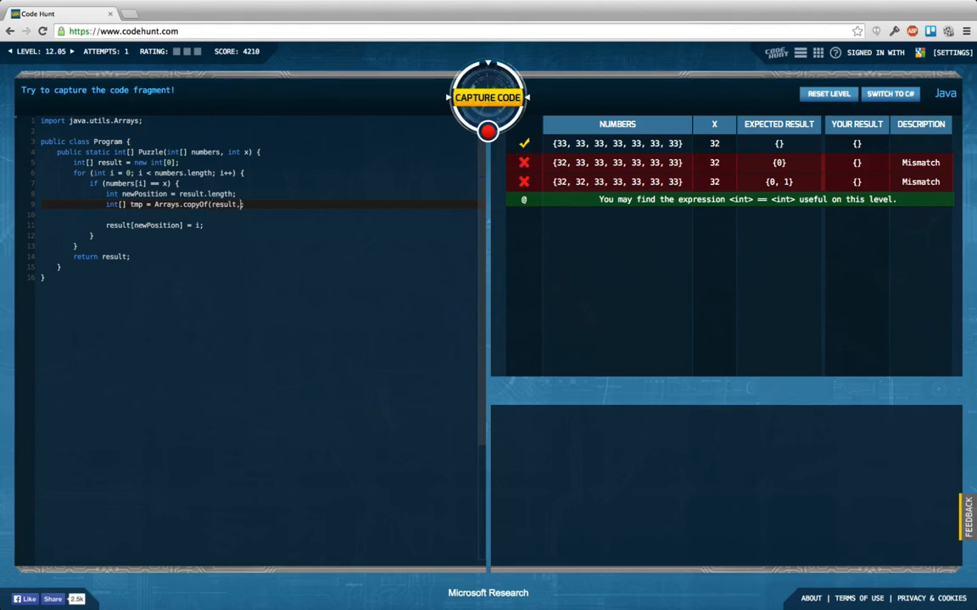
type("newPosition + 1")
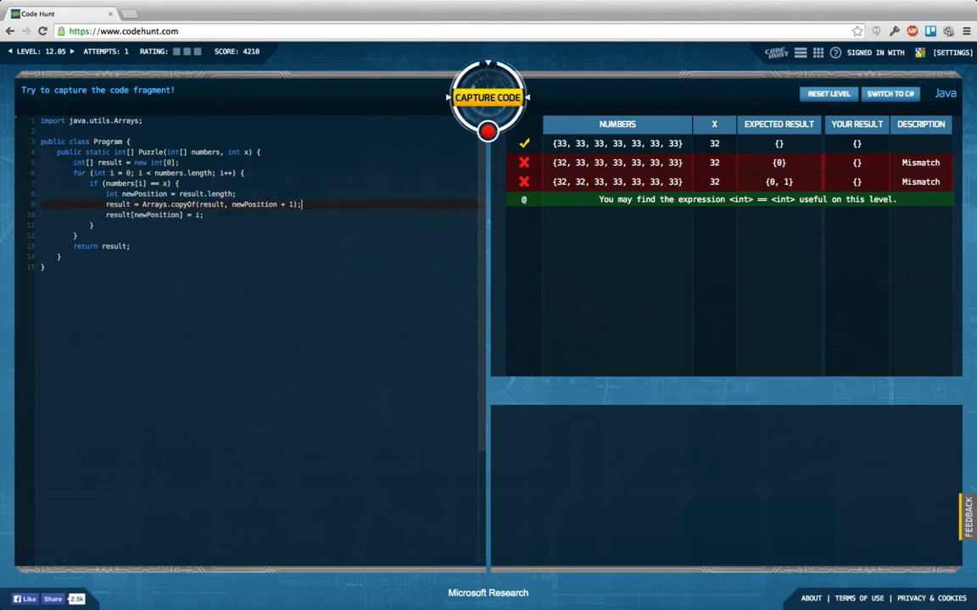
Run Capture Code, see the unsupported java.util.Arrays import error, and remove the import line
left_click(488, 97)
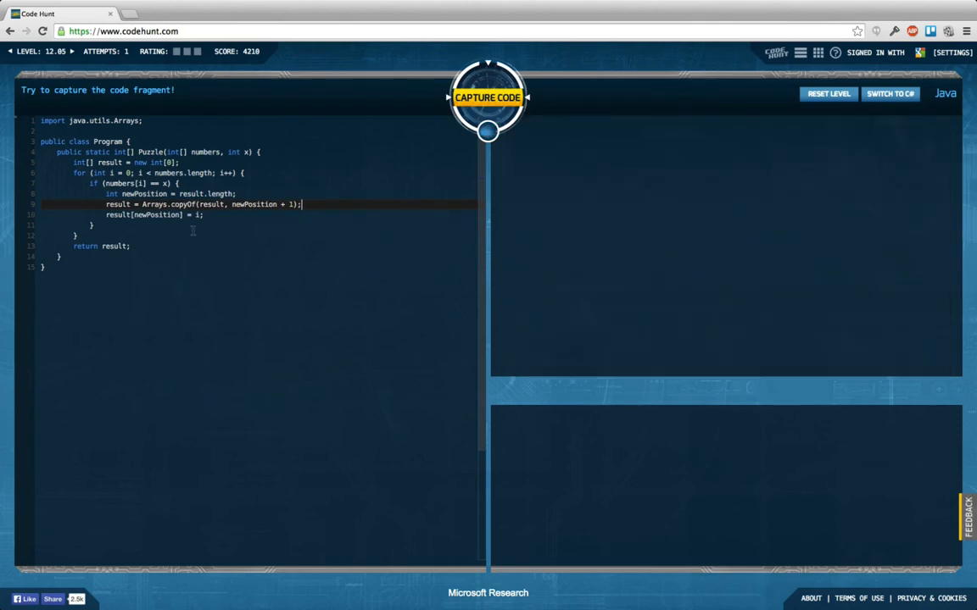
left_click(488, 97)
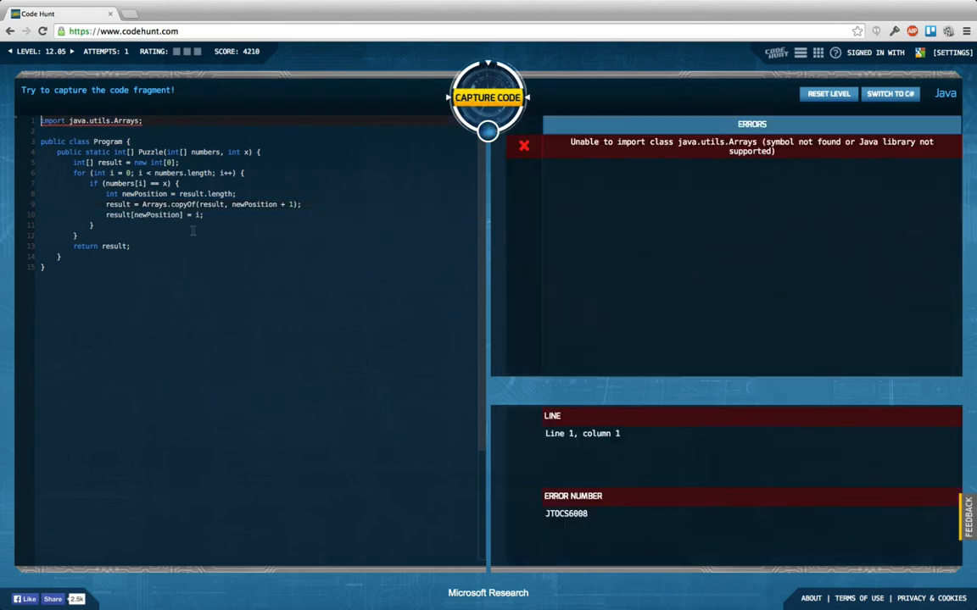
left_click(488, 97)
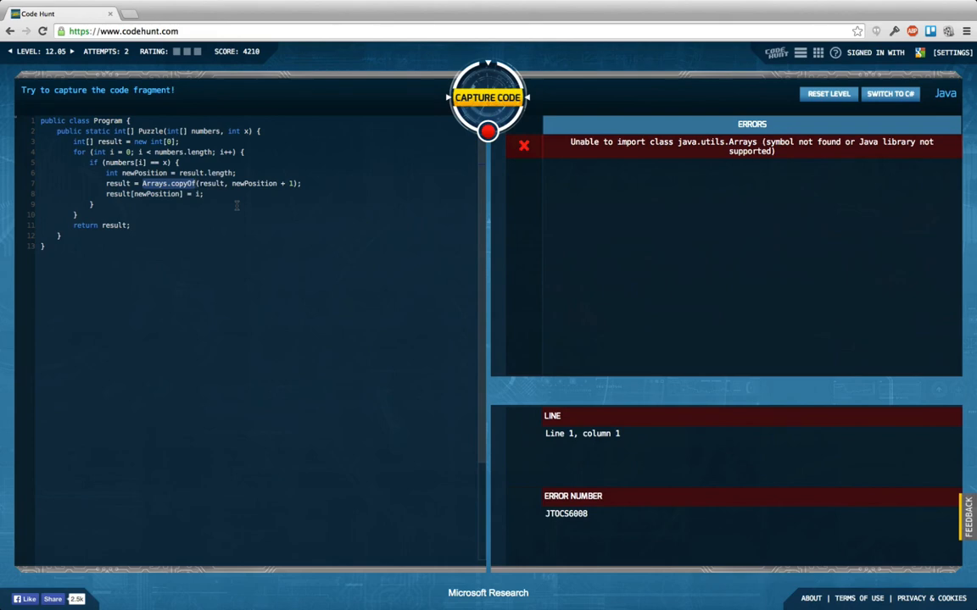
Replace Arrays.copyOf with a plain copyOf(result, newPosition + 1) call
type("create")
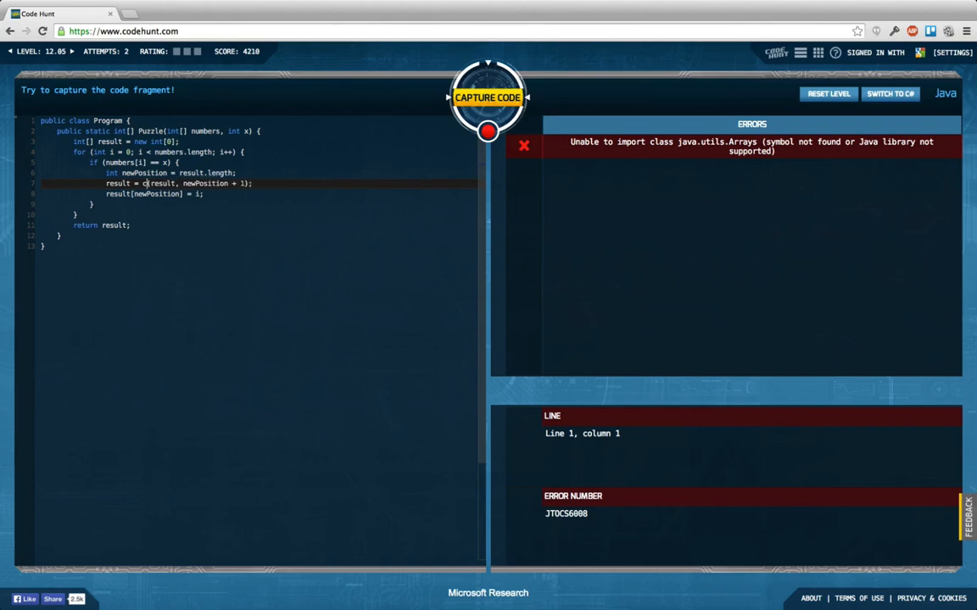
type("opyOf")
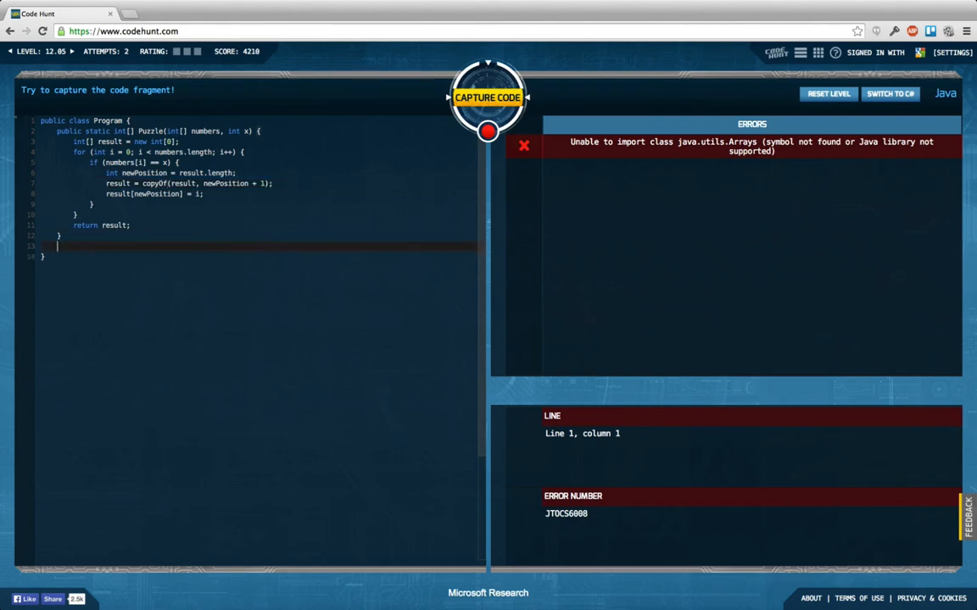
Write a static int[] copyOf(int[] input, int newLength) method signature
type("public sta")
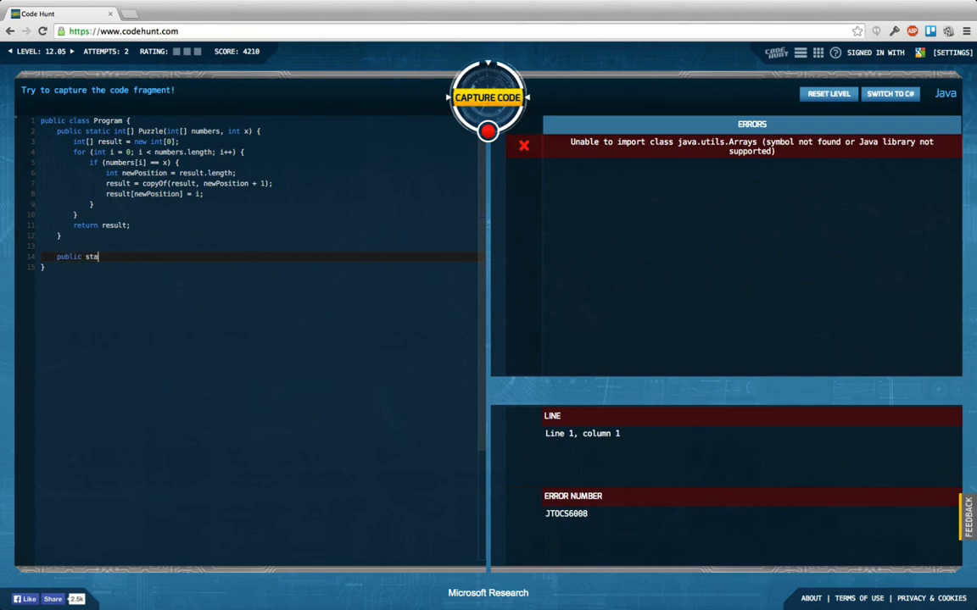
type("tic int[]")
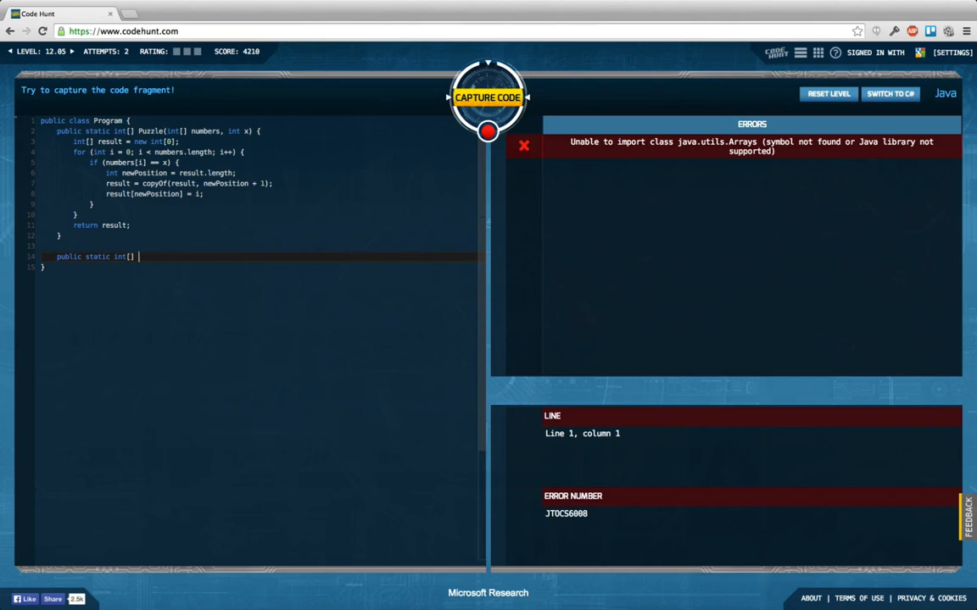
type("copyOf()")
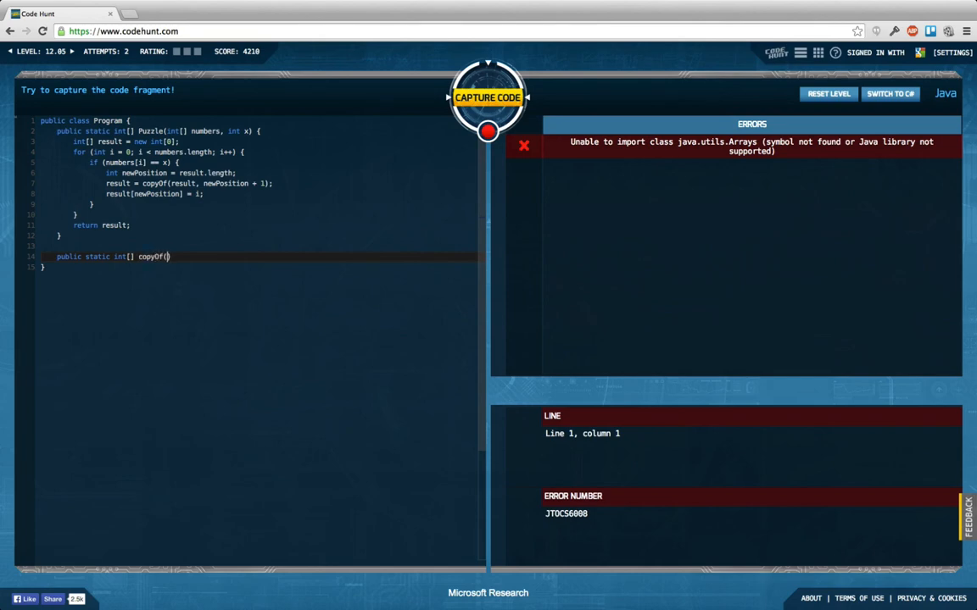
type("int[]")
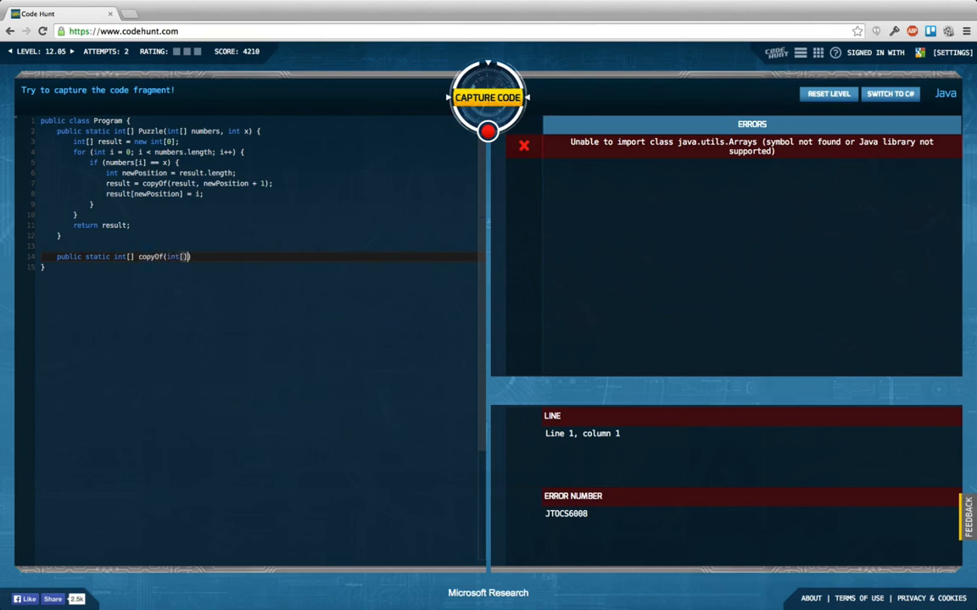
type("input")
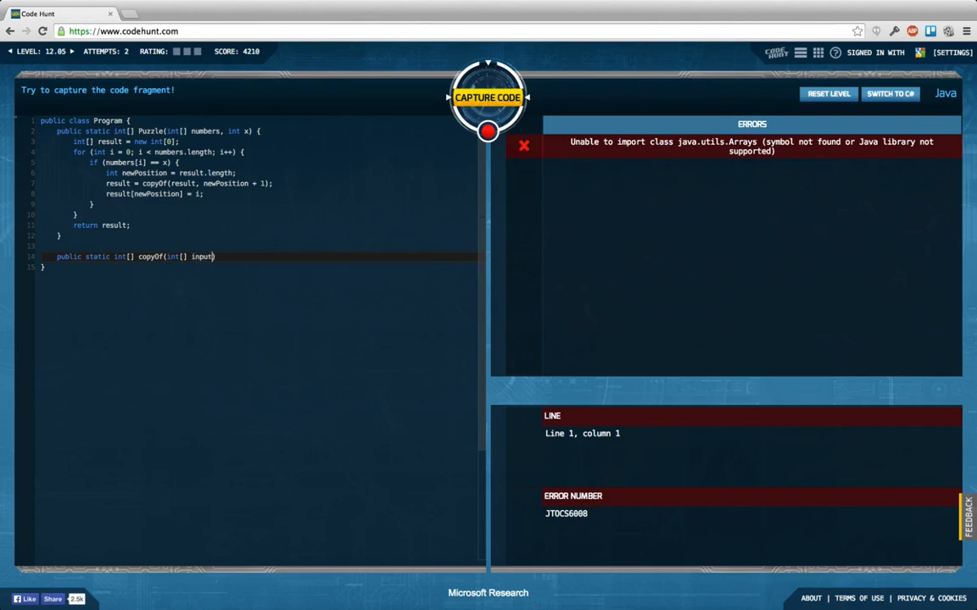
type("{")
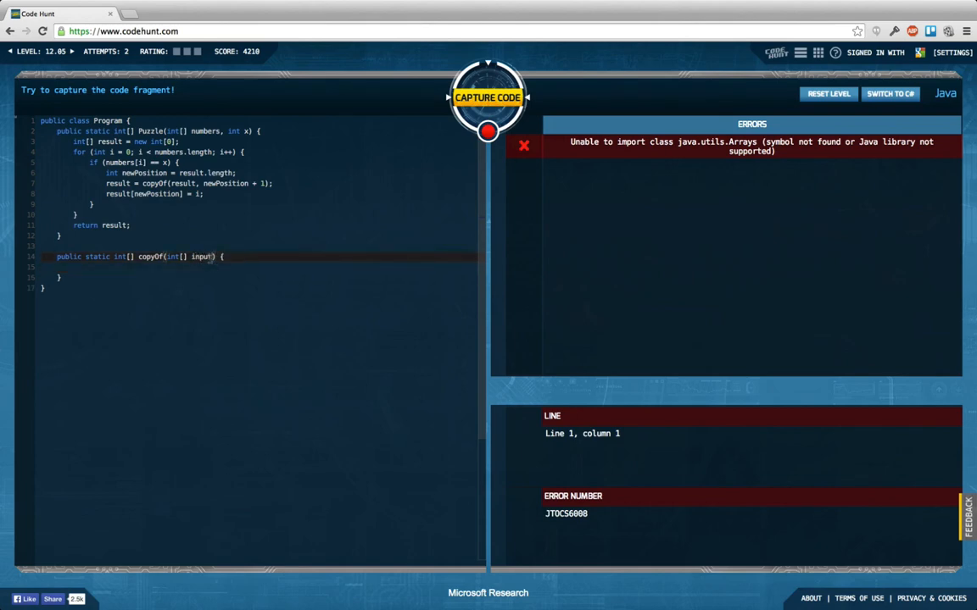
type(", int news")
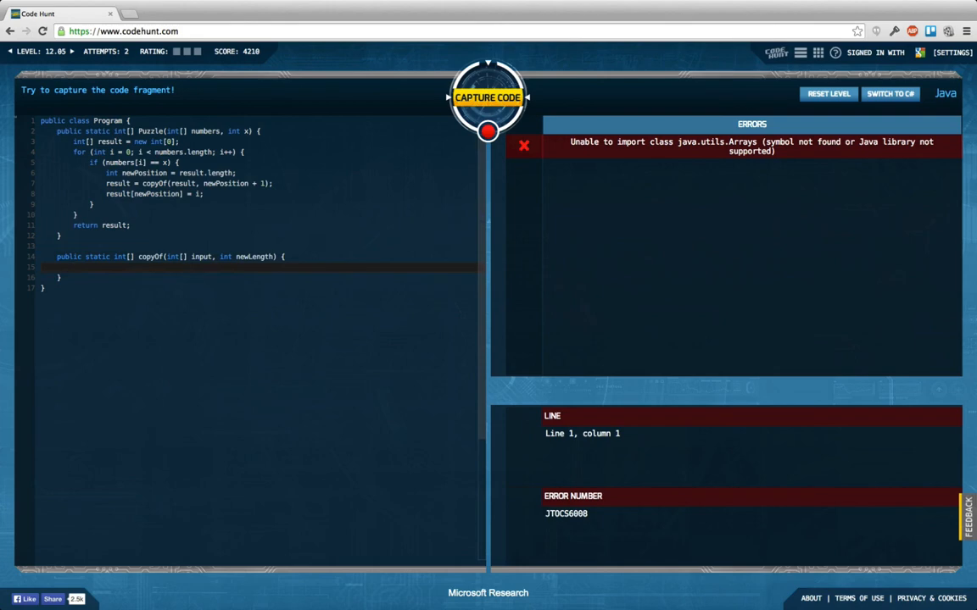
In copyOf, declare int[] result = new int[newLength] and begin a for loop
type("int")
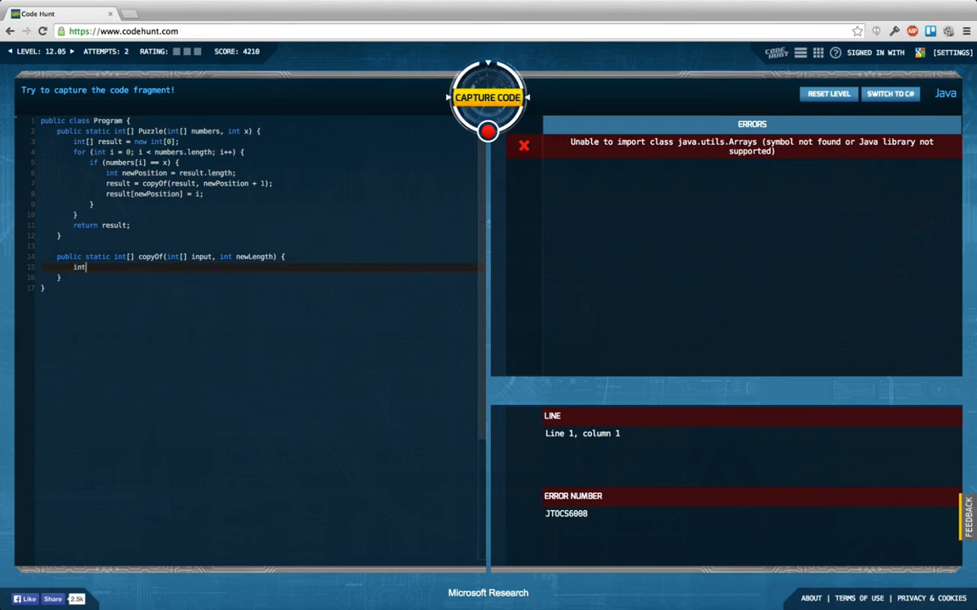
type("[] result =")
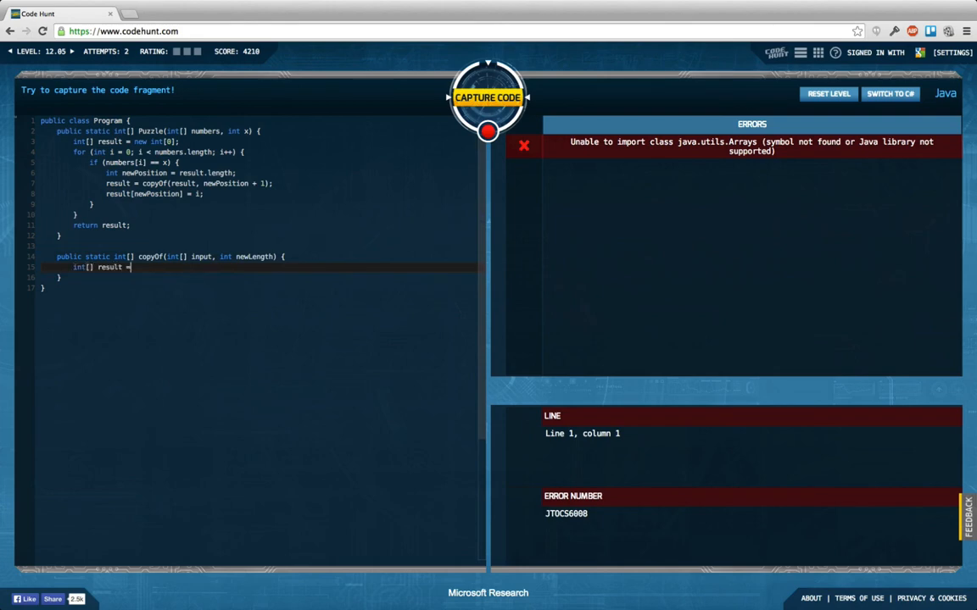
type("new int[]")
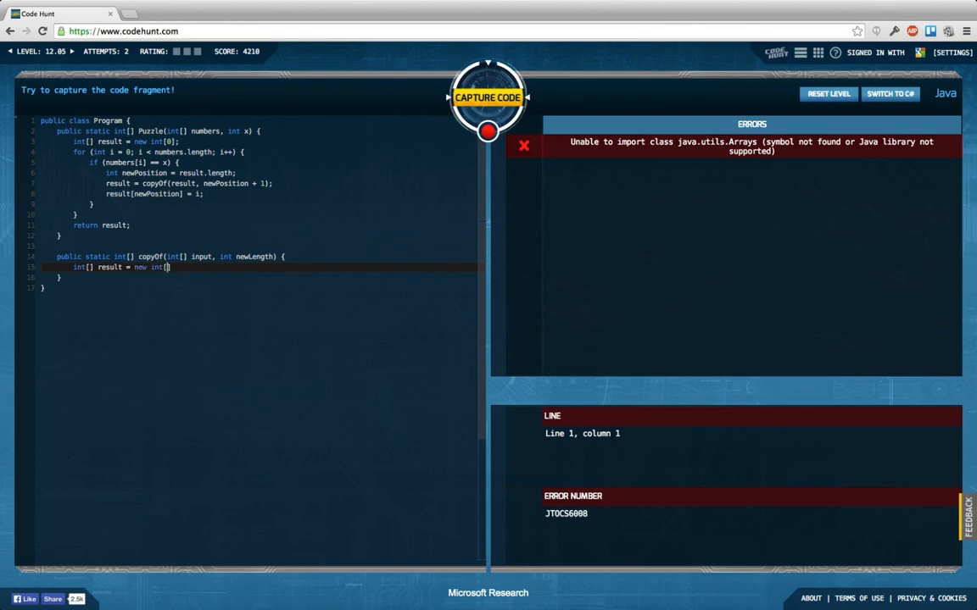
type("in")
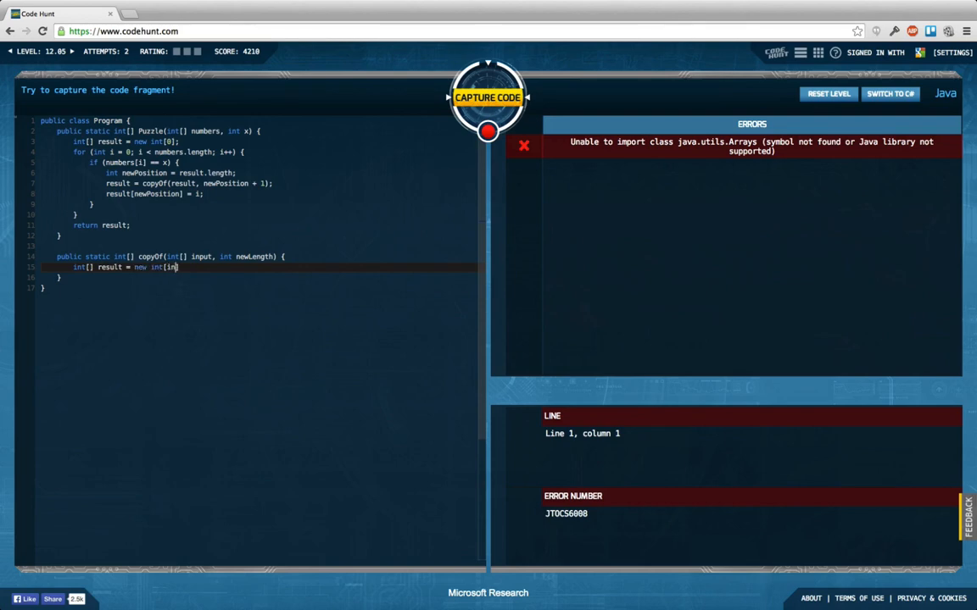
type("put.length")
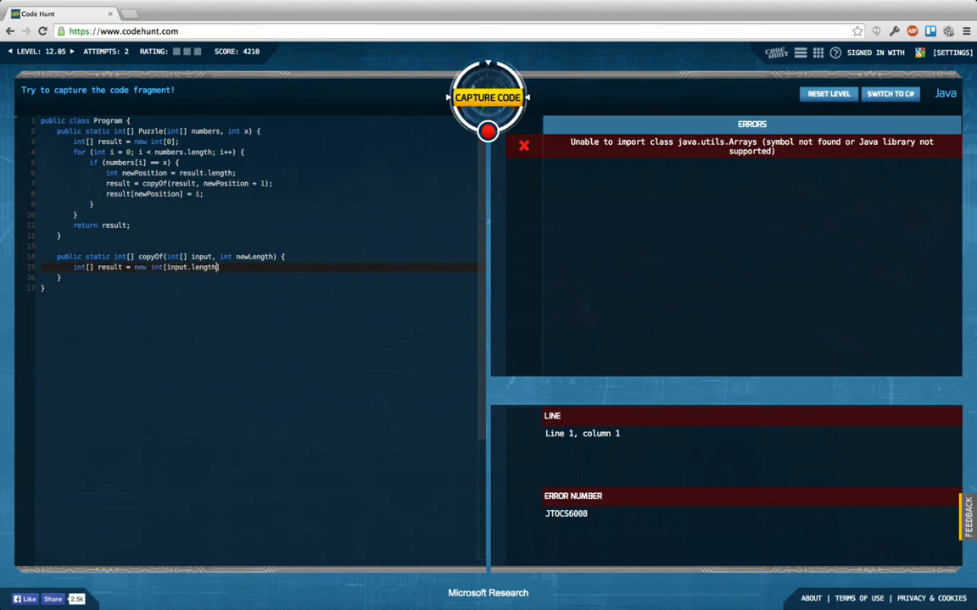
key("Backspace")
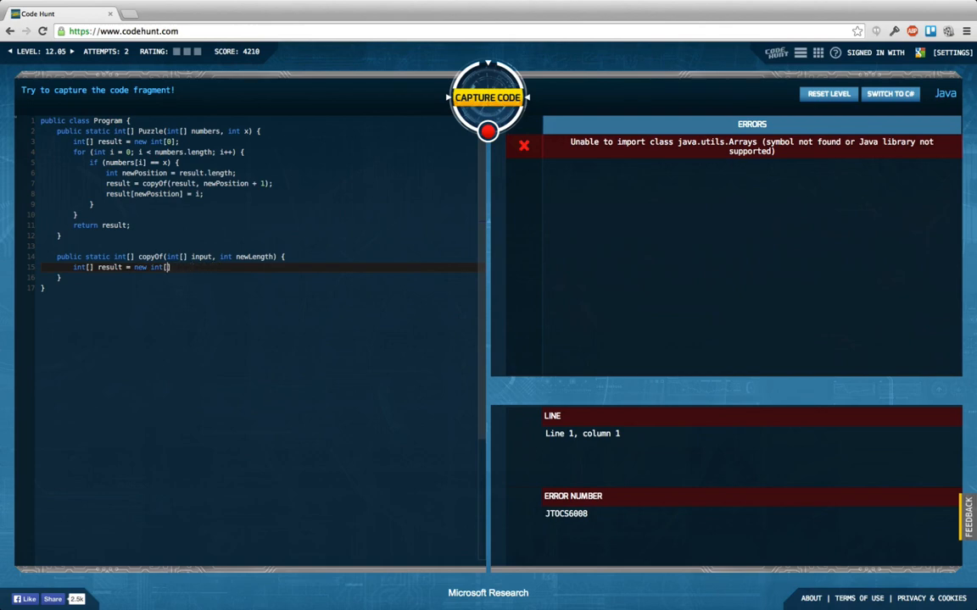
type("newLength")
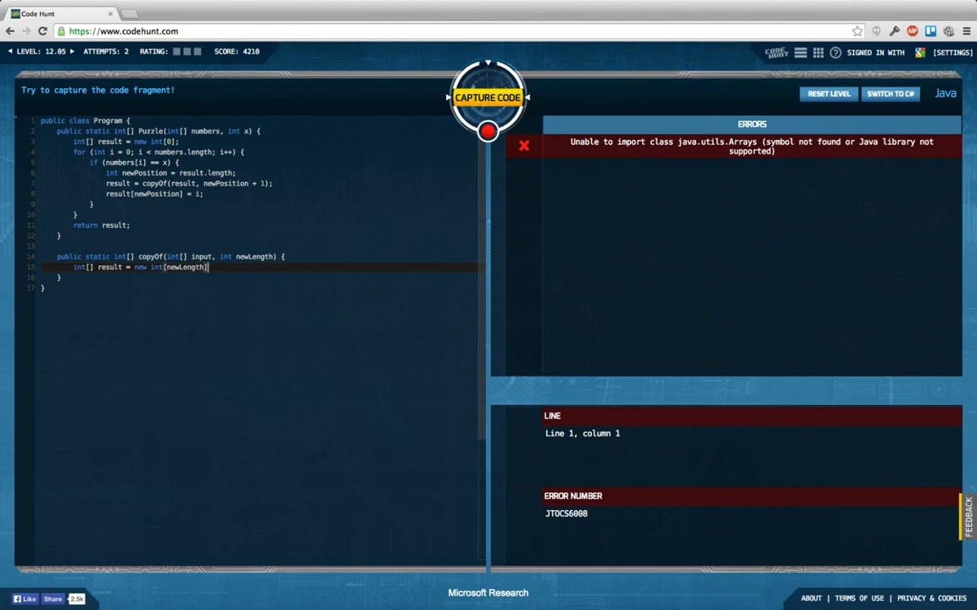
type("for ()")
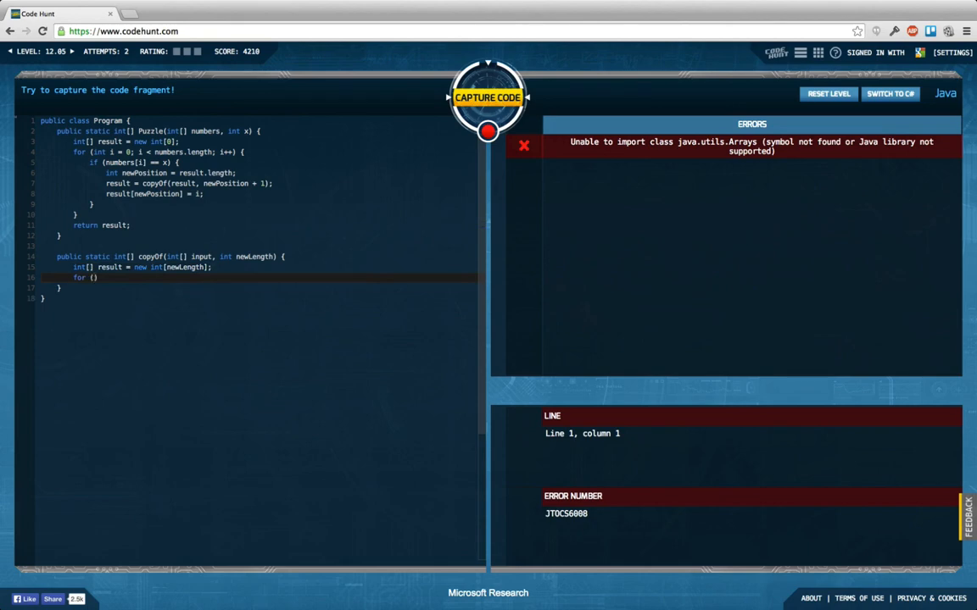
Loop i over input.length copying input[i] into result[i], then return result
type("int i = 0; i <")
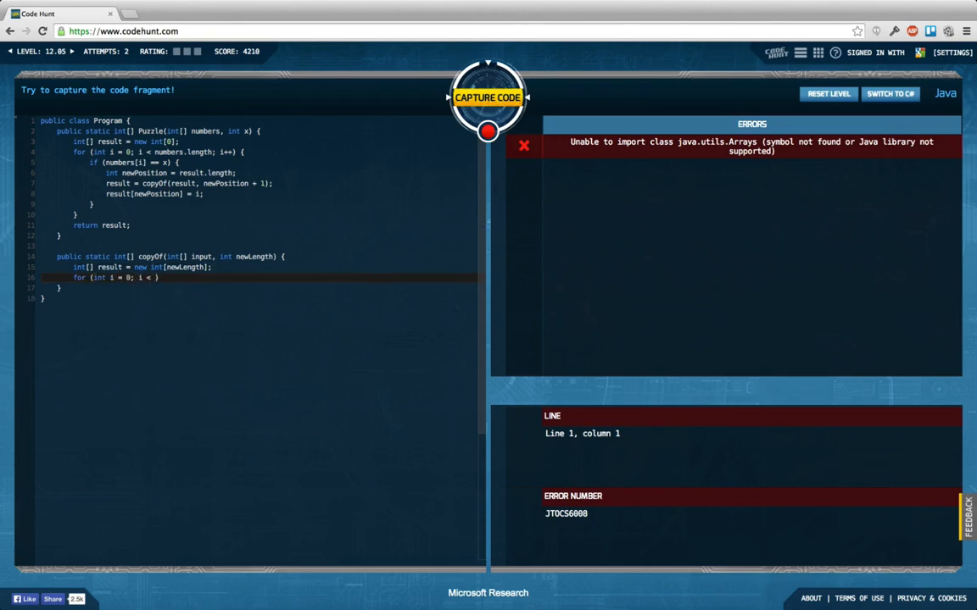
type("input.length;")
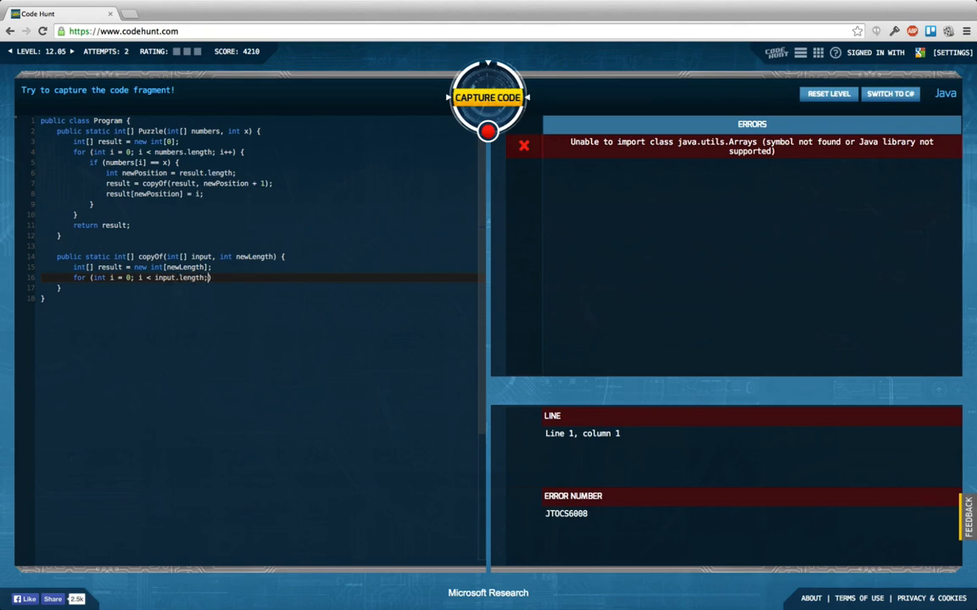
type("i++) {")
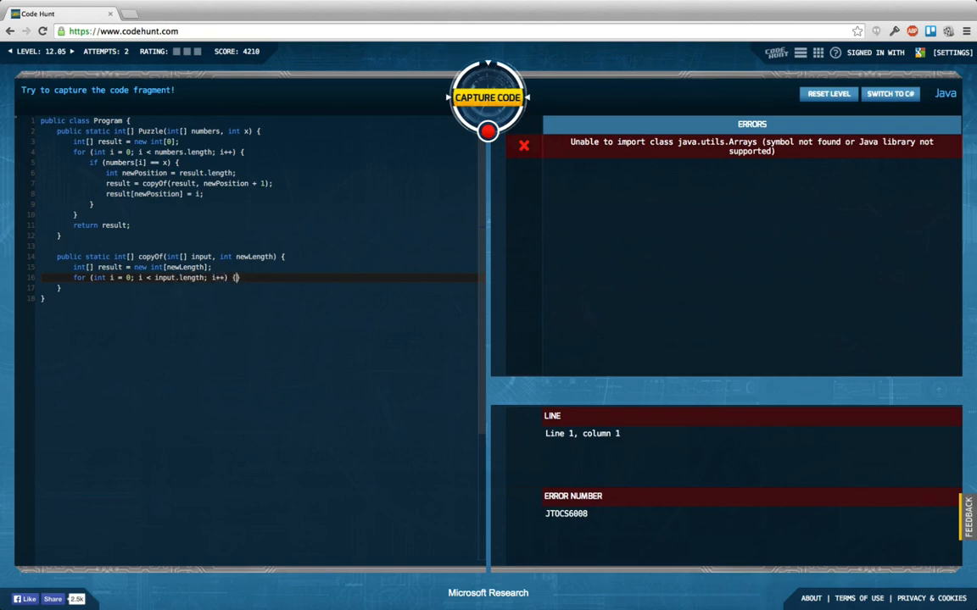
type("result")
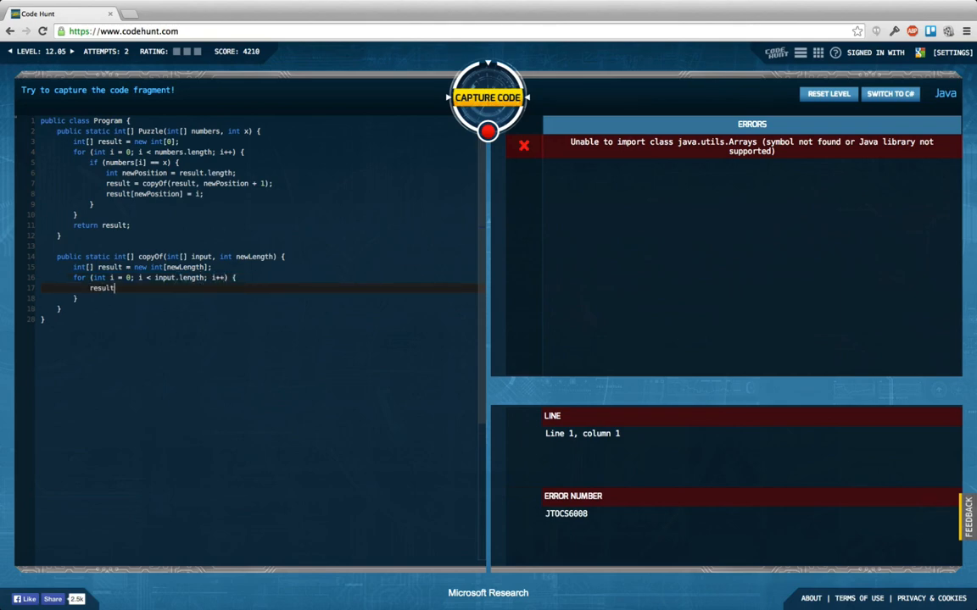
type("[i] = input[i];")
type("r")
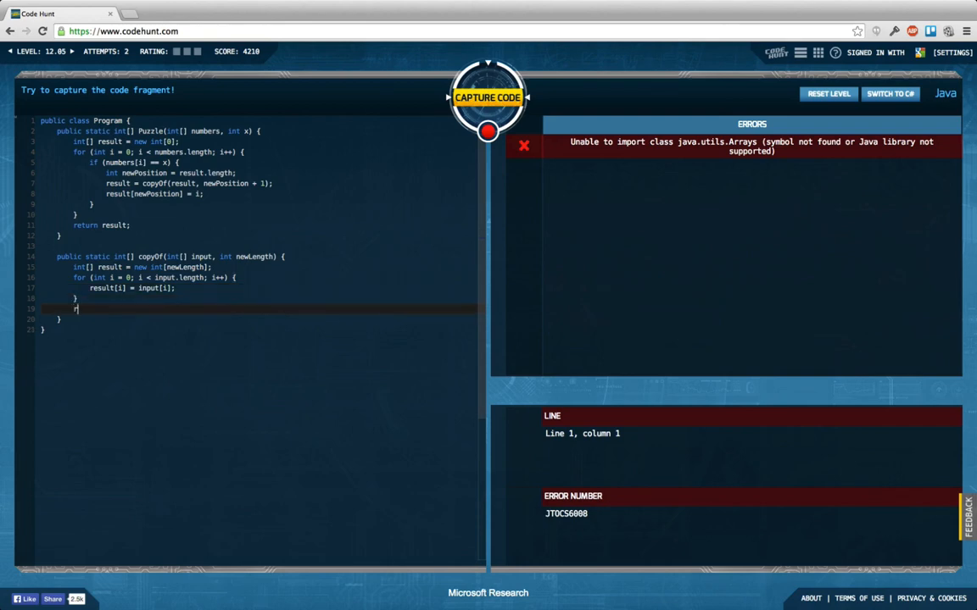
type("eturn result;")
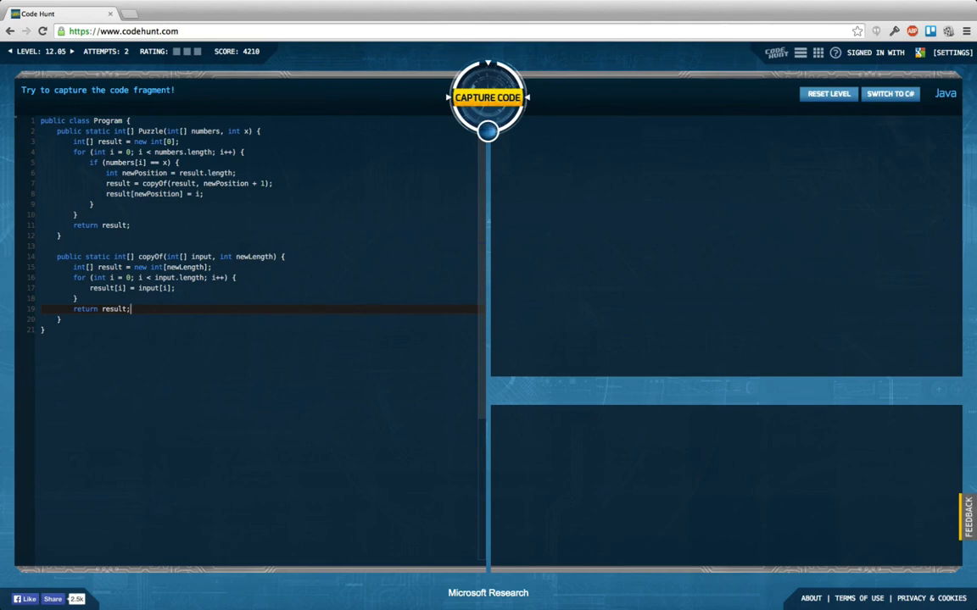
Run Capture Code so all four tests pass and the level is captured
left_click(489, 97)
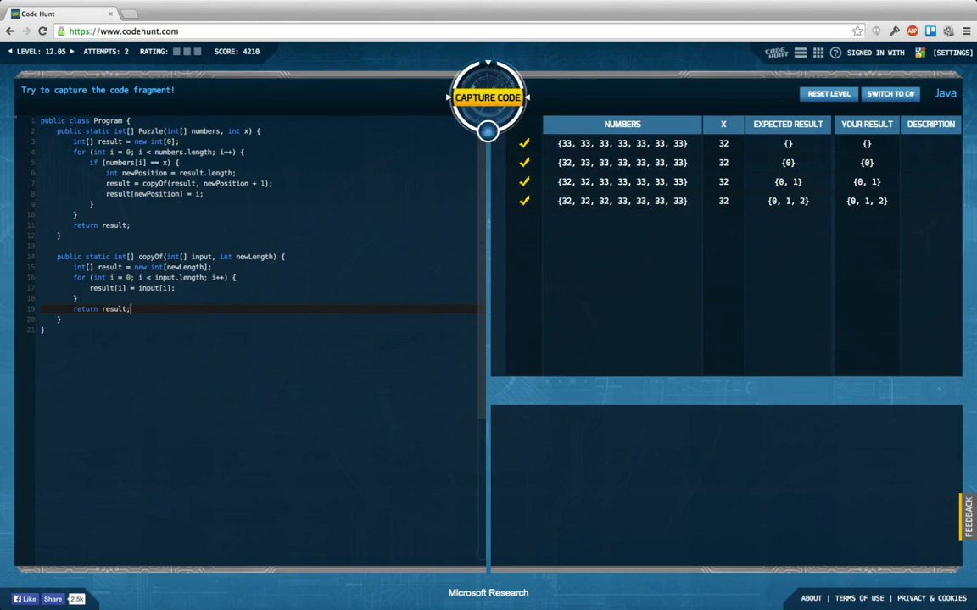
left_click(488, 97)
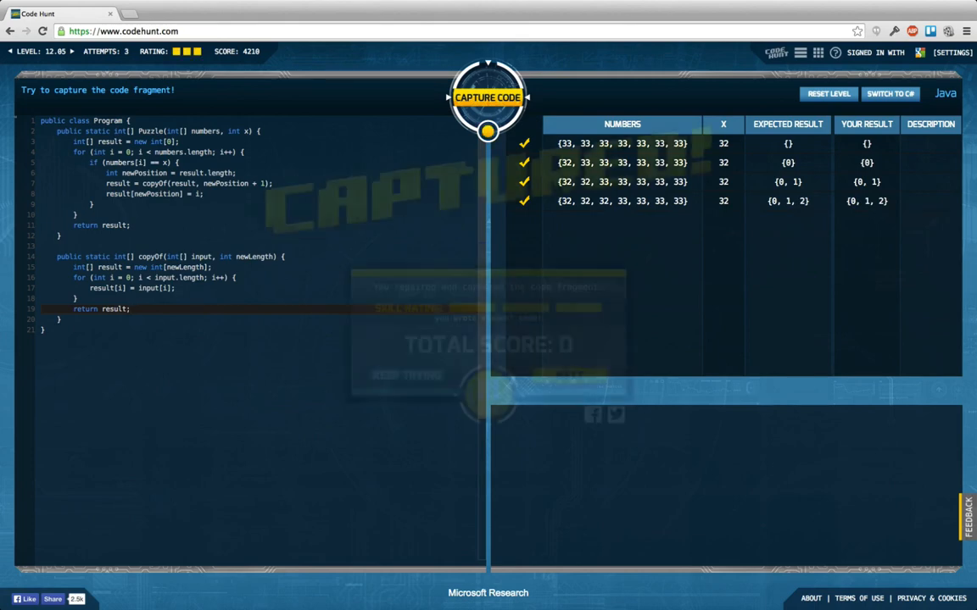